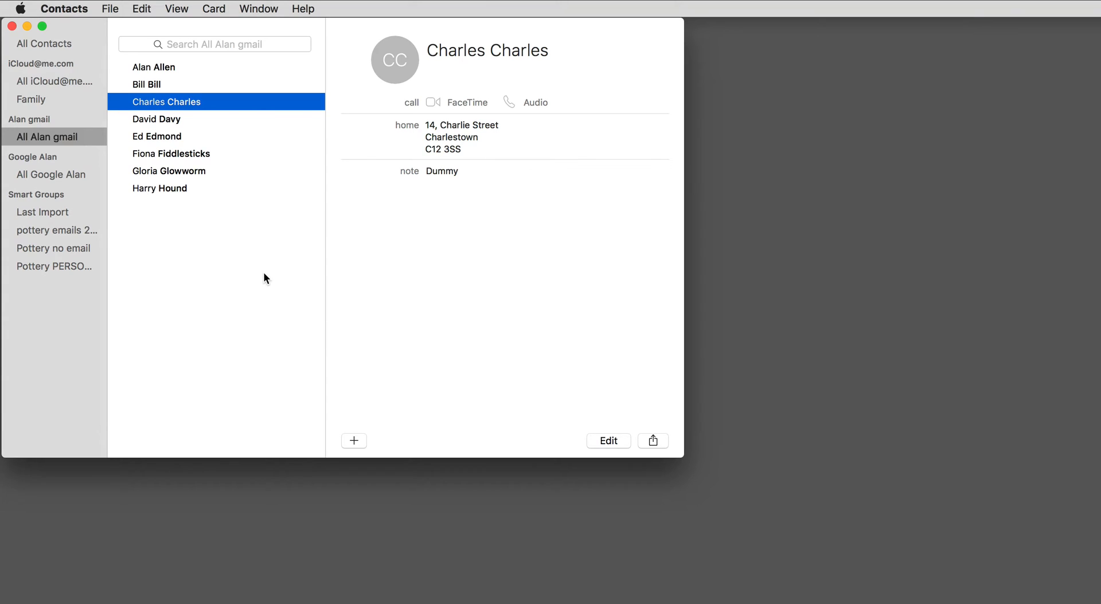
mouse_move(257, 283)
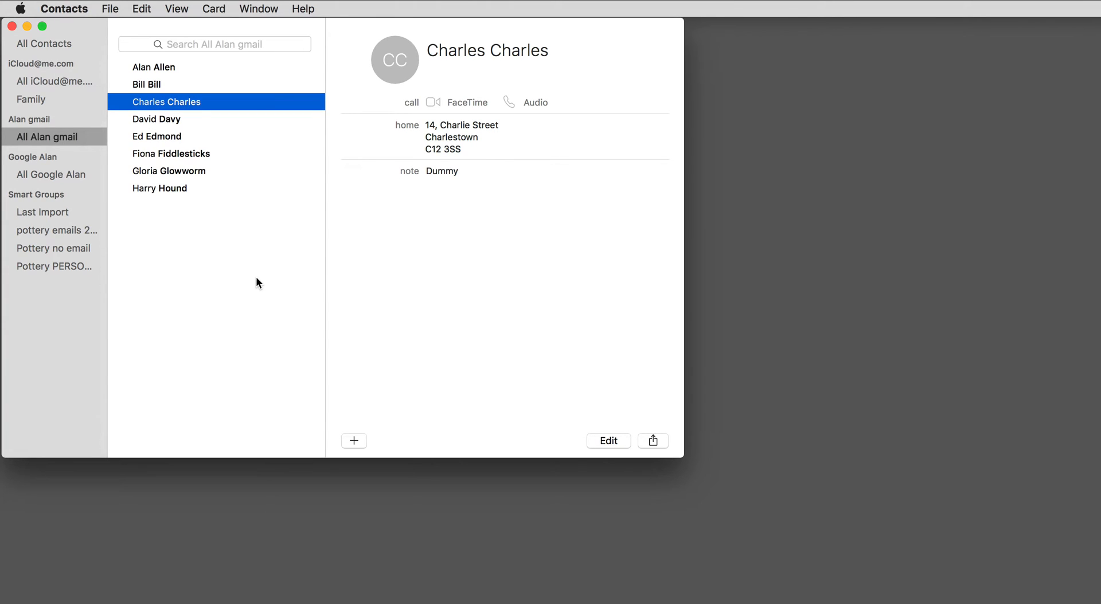
mouse_move(207, 260)
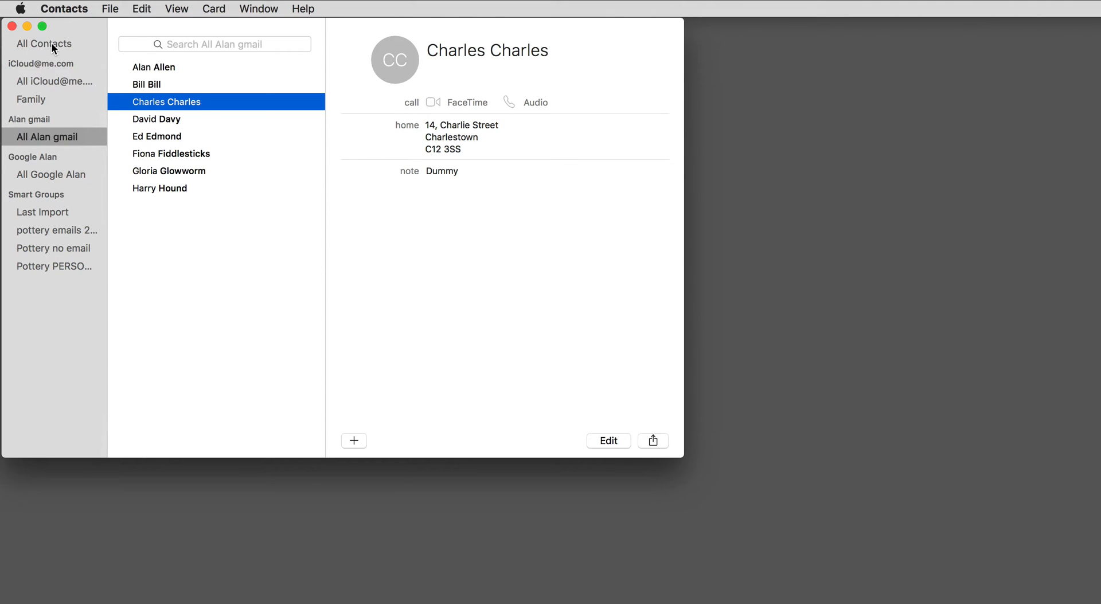
Browse the contact list, viewing Bill Bill's and then Charles Charles's cards
click(43, 43)
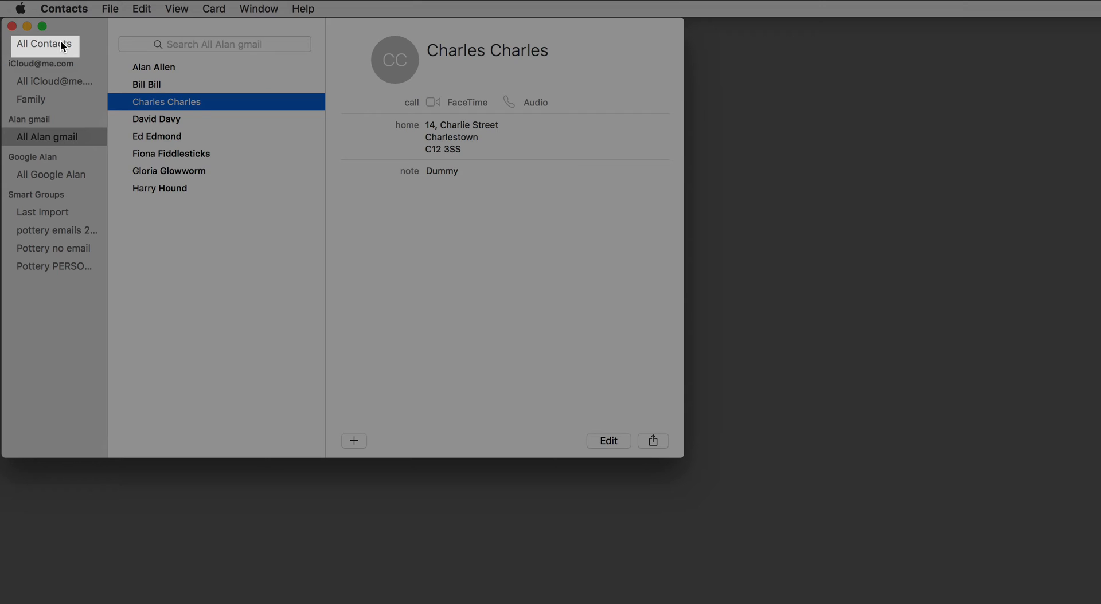
mouse_move(120, 78)
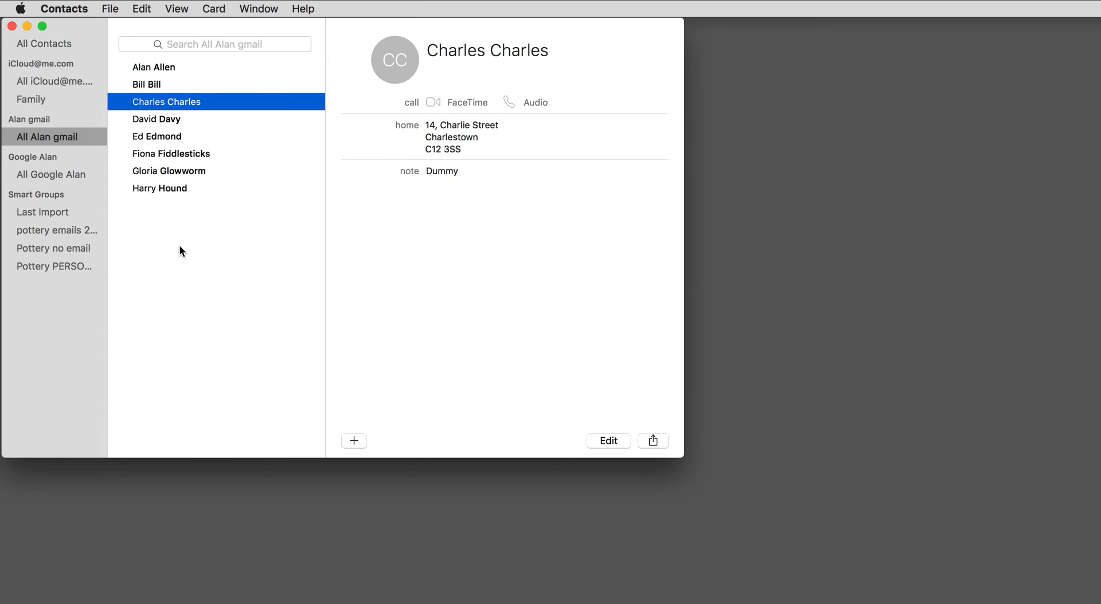
mouse_move(139, 50)
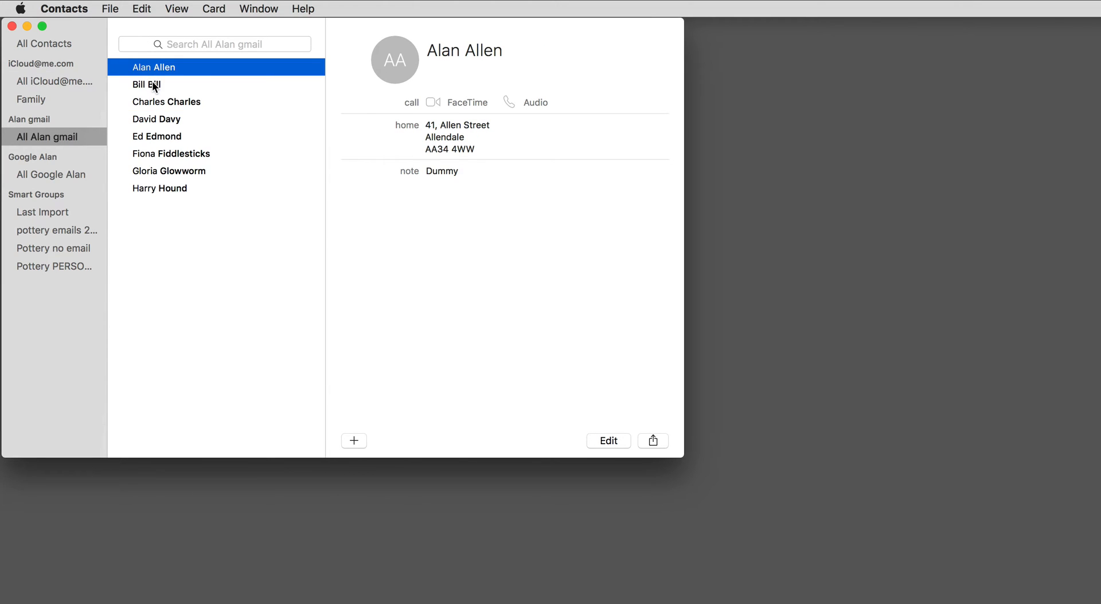
click(147, 84)
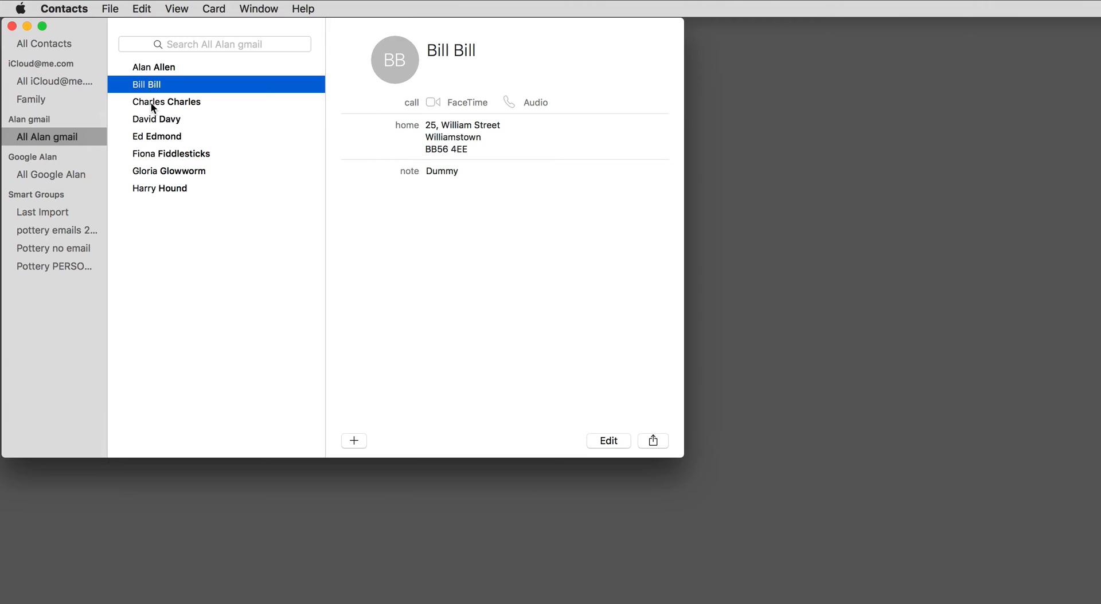
click(167, 102)
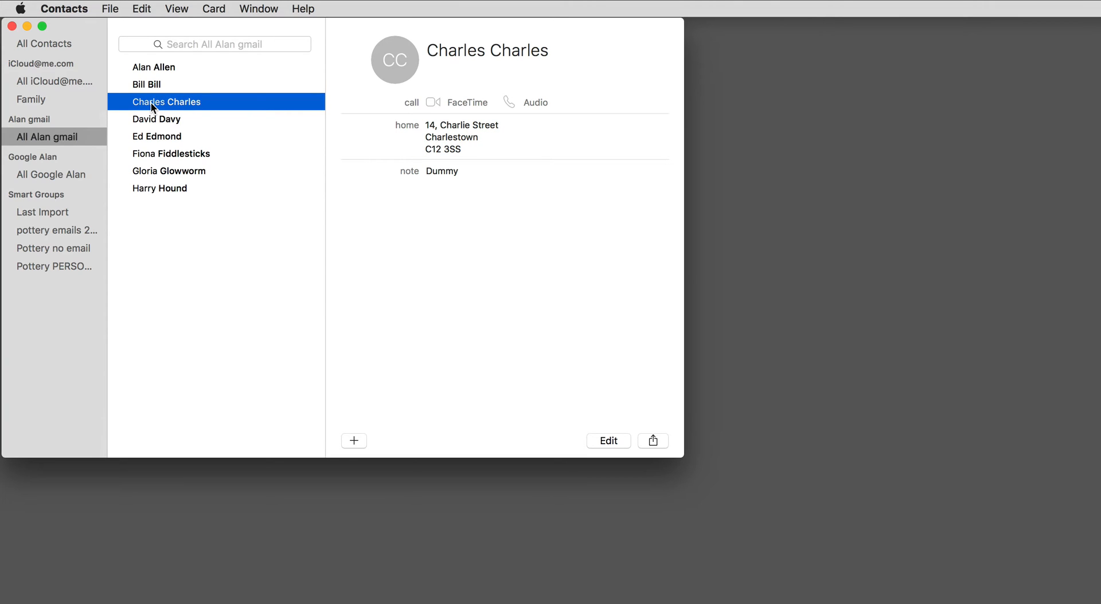
mouse_move(409, 231)
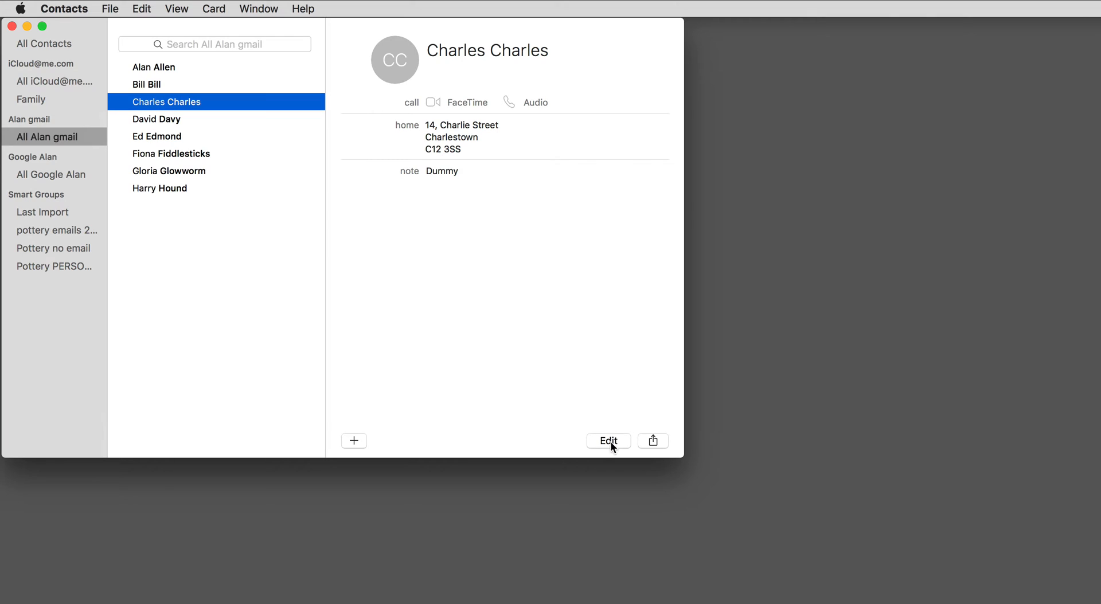
Edit Charles Charles's contact card, working on the surname Charles
click(607, 441)
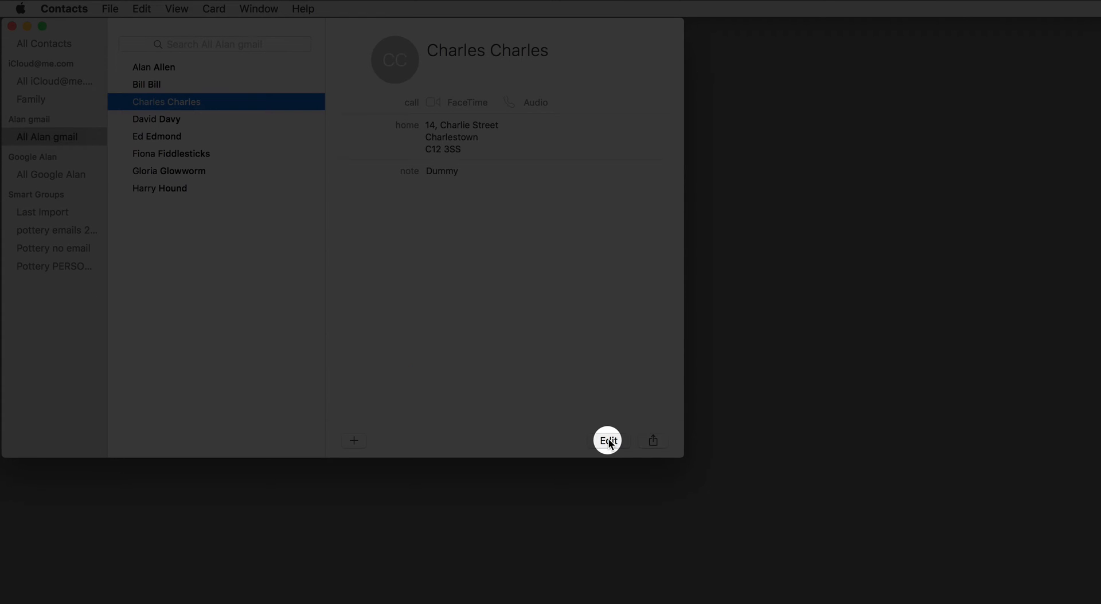
click(607, 440)
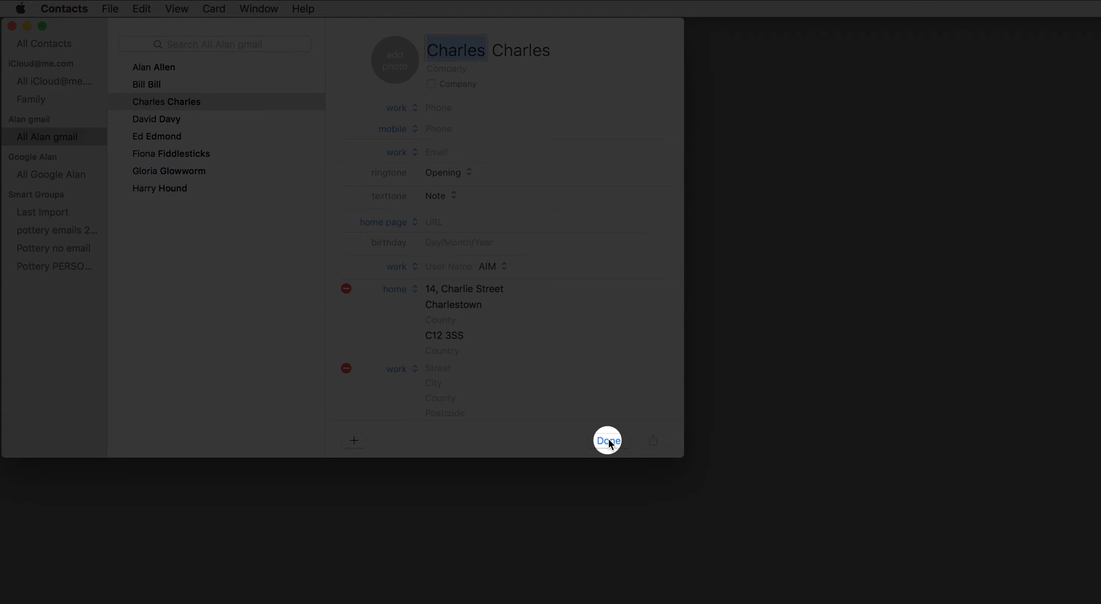
click(607, 441)
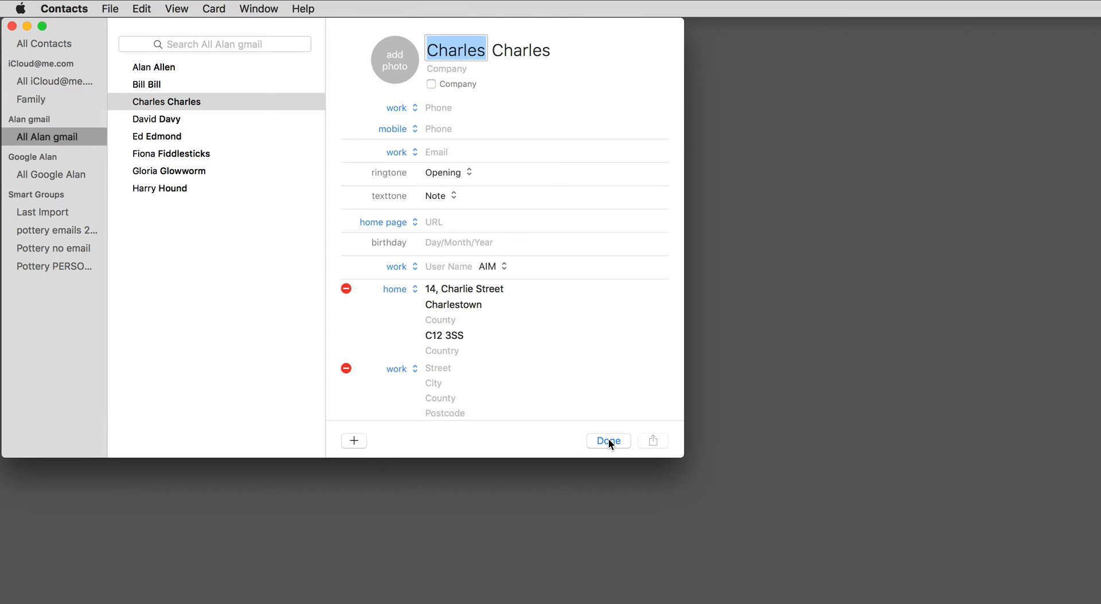
mouse_move(520, 50)
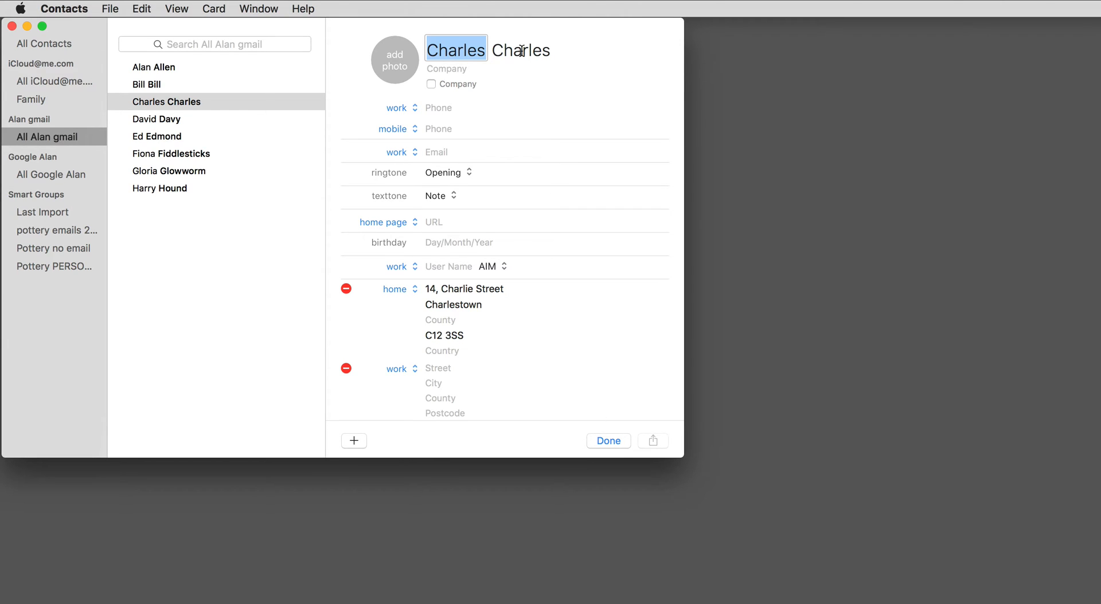
click(520, 50)
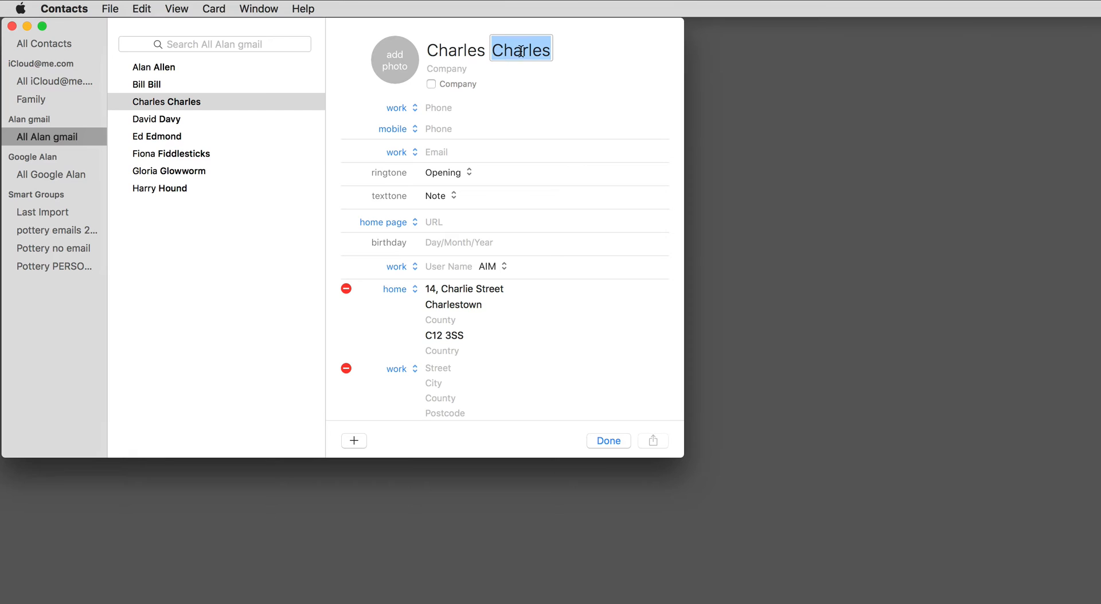
click(464, 288)
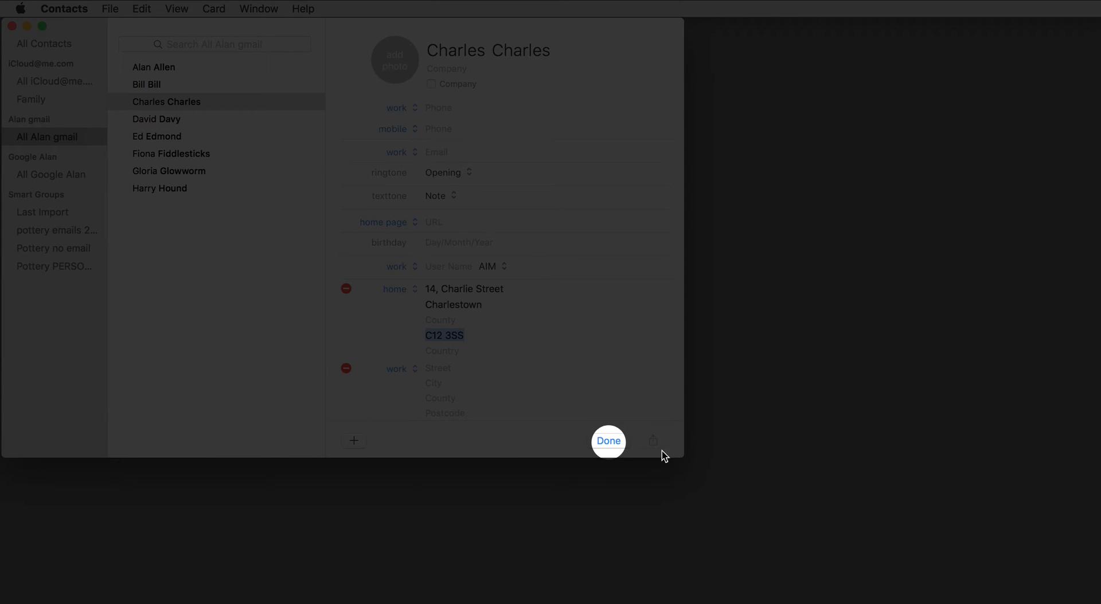
click(608, 441)
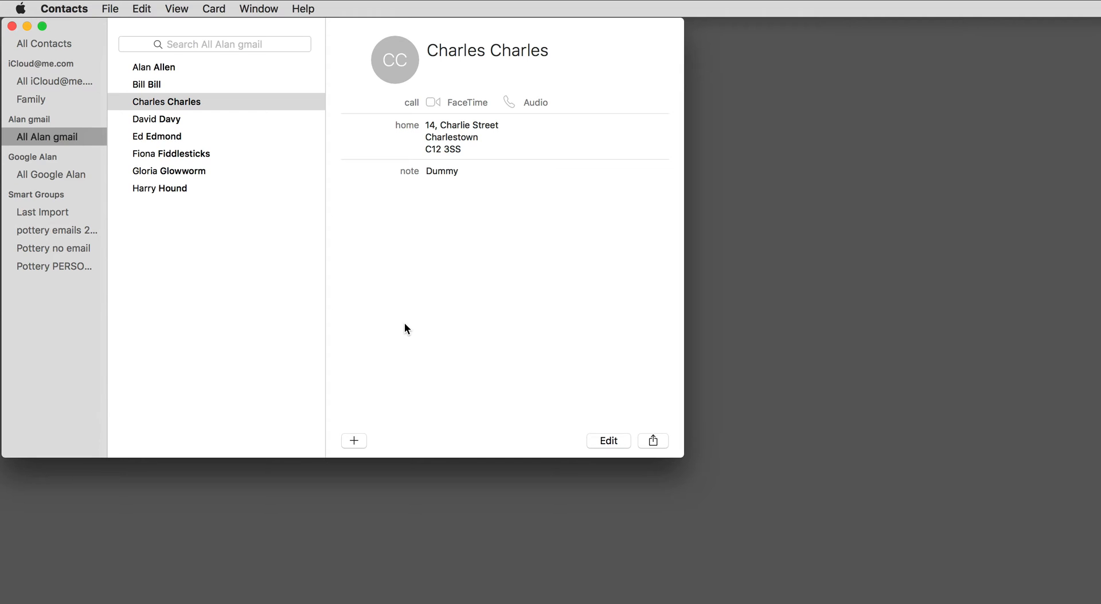
mouse_move(63, 167)
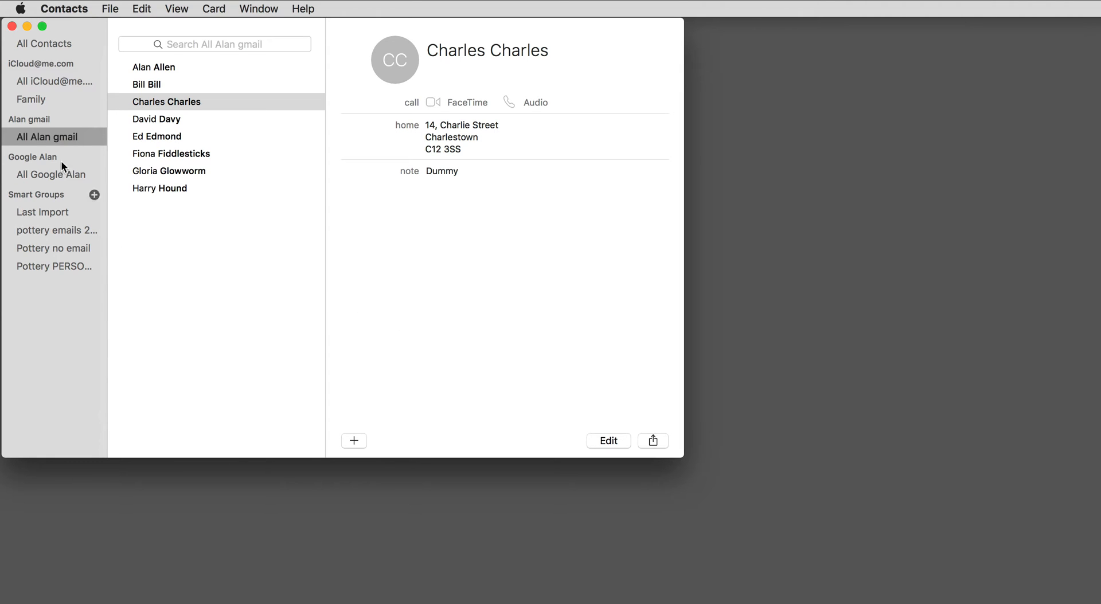
mouse_move(56, 87)
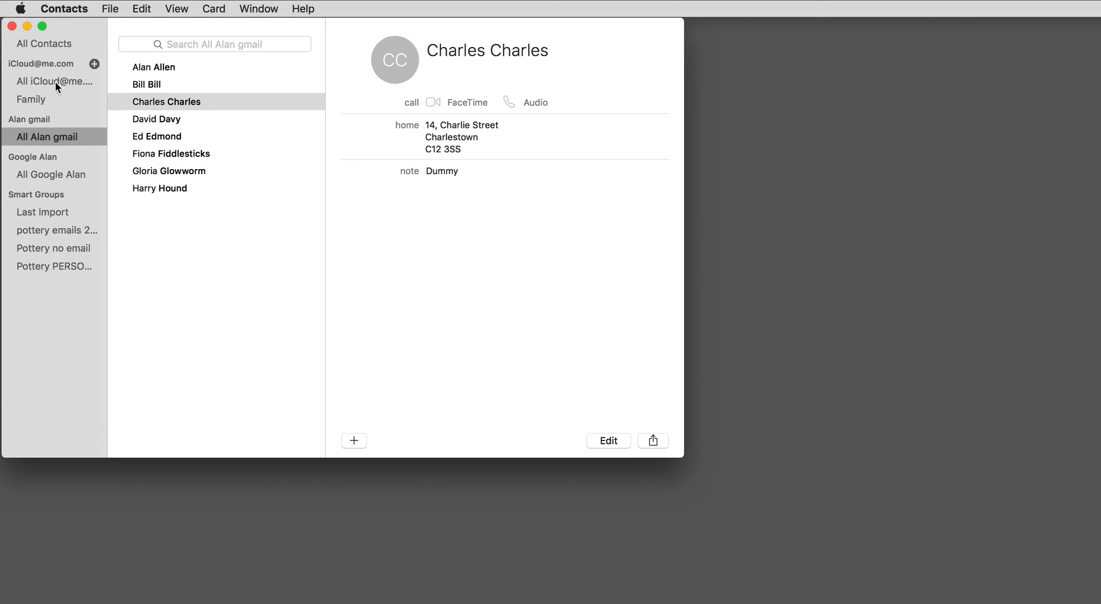
Hide the sidebar list of groups, then show it again
click(176, 8)
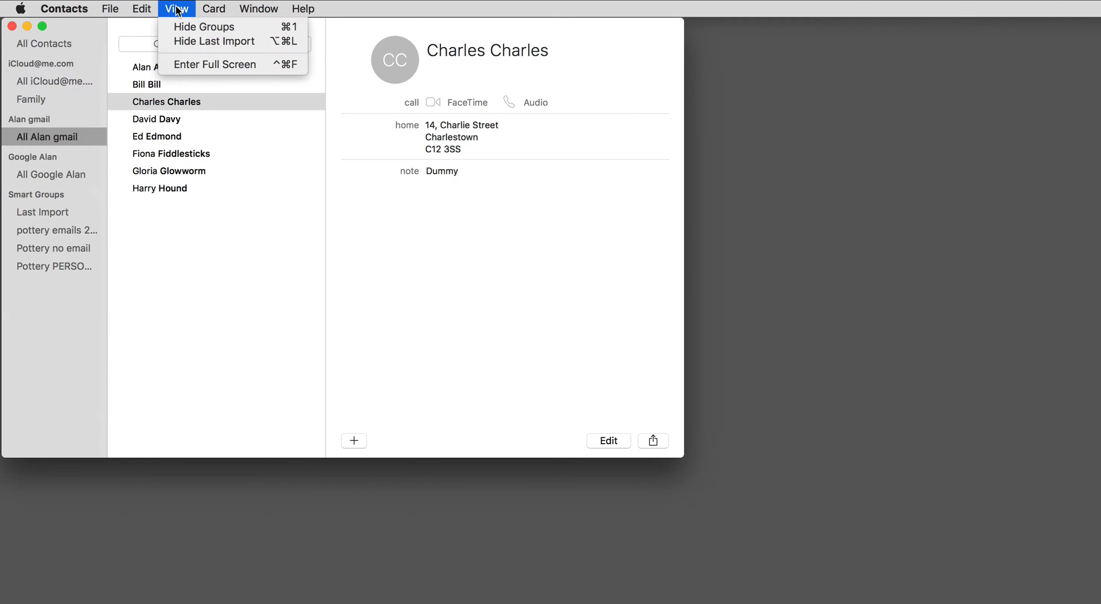
click(204, 27)
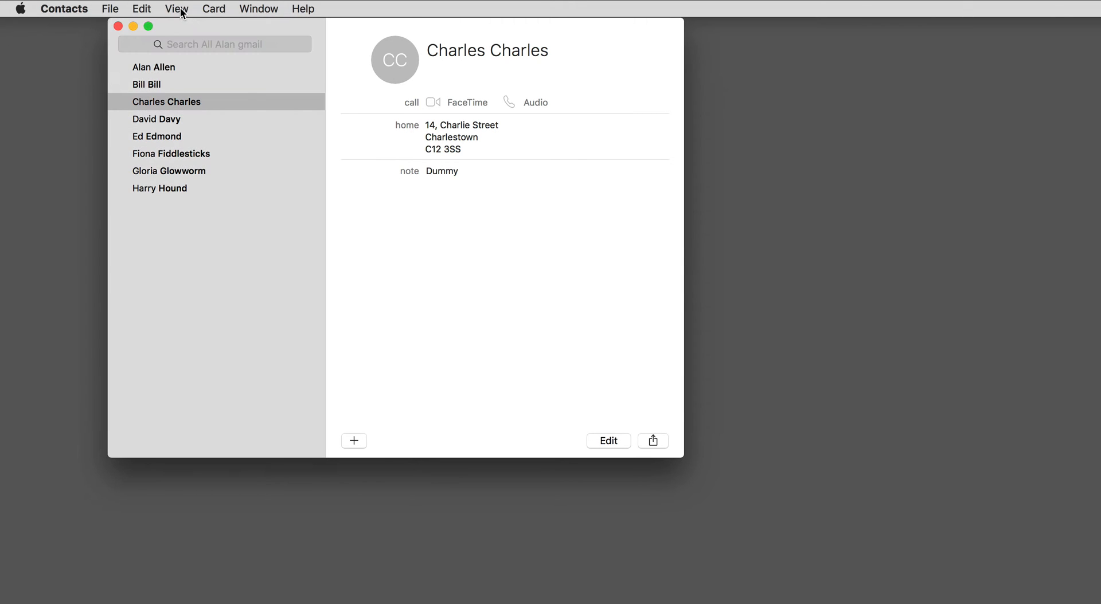
click(176, 9)
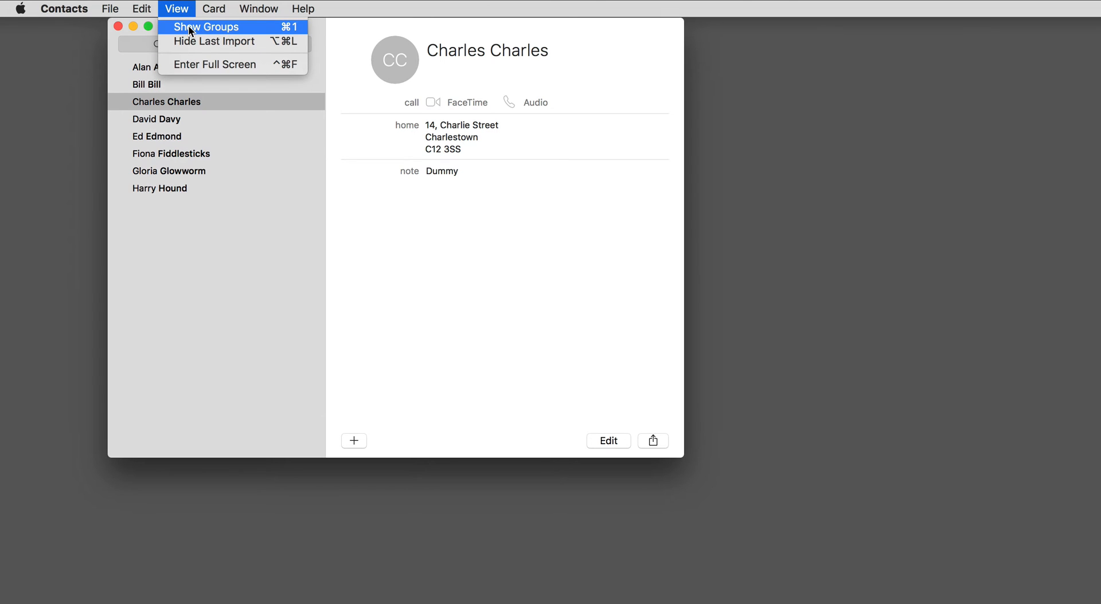
click(206, 26)
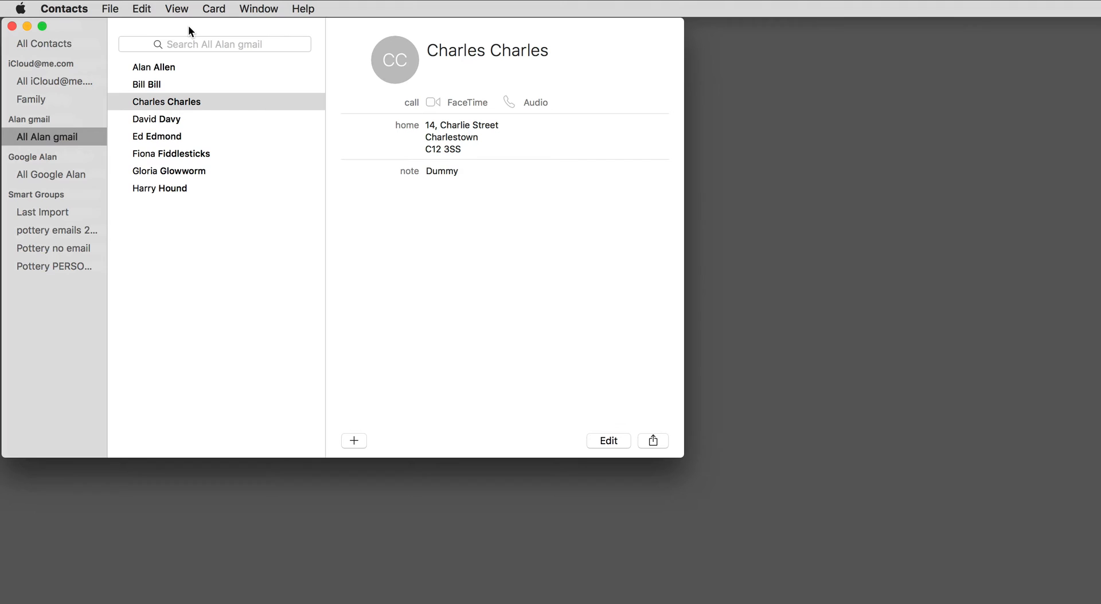
Create a new contact group, enter 'Party' as its name, and return to All Alan gmail
click(109, 9)
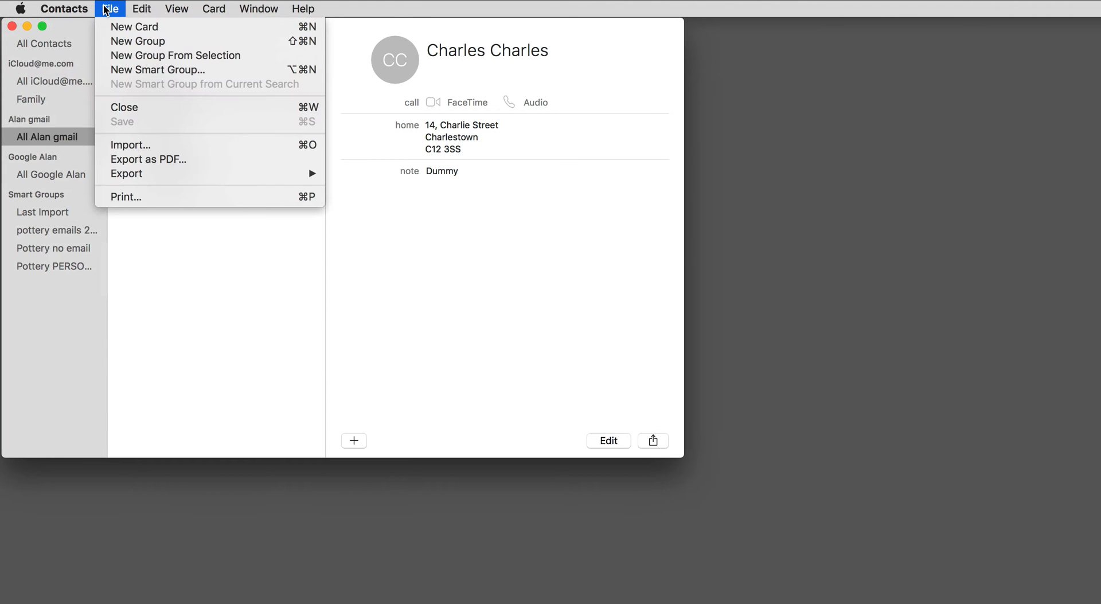
mouse_move(138, 41)
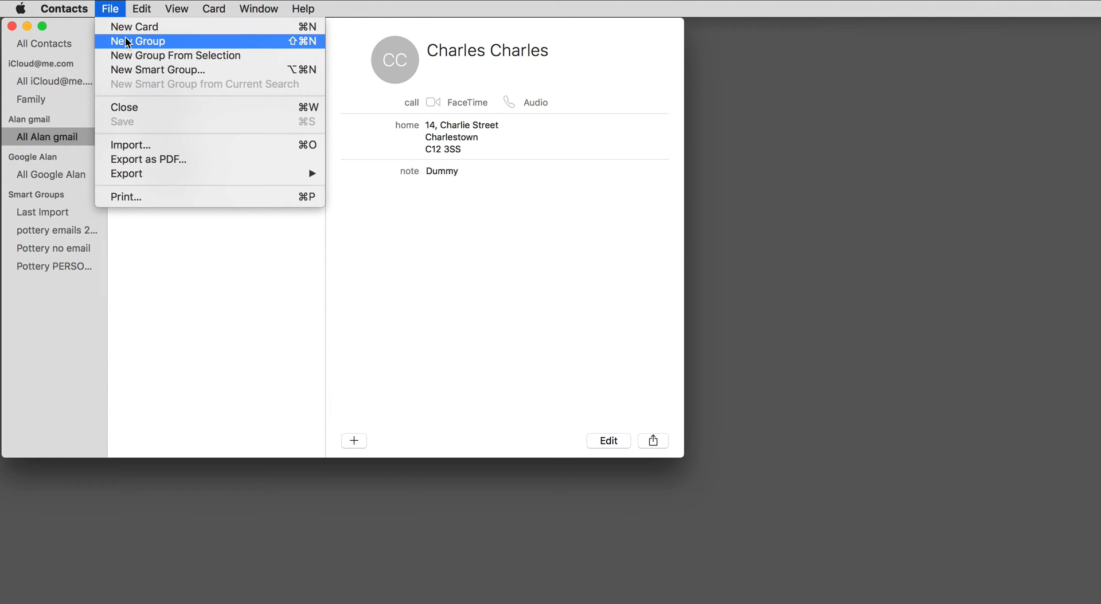
click(139, 41)
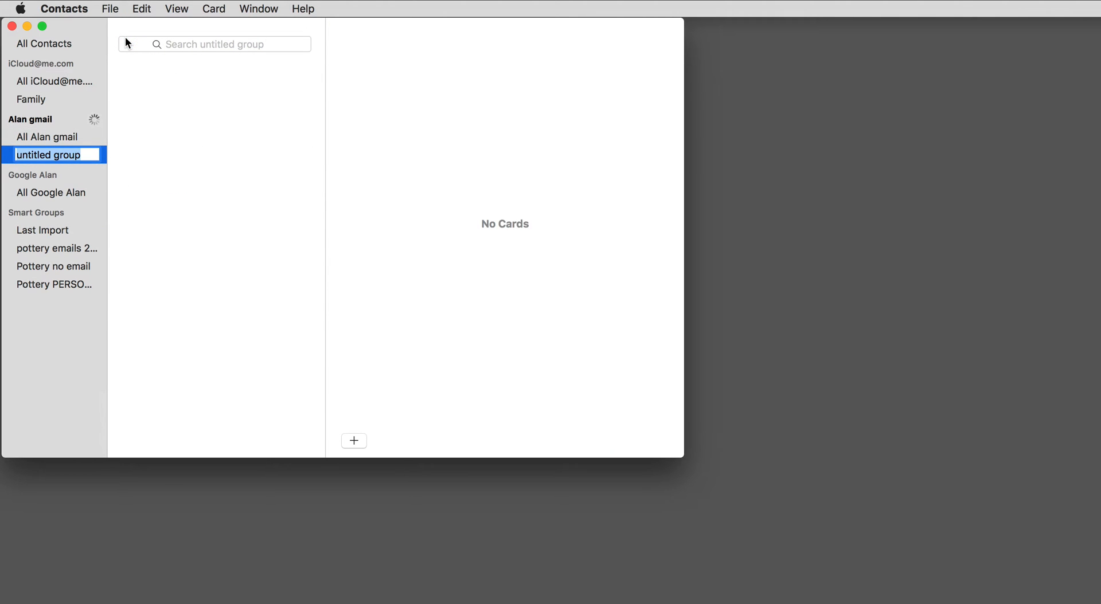
text(Pa)
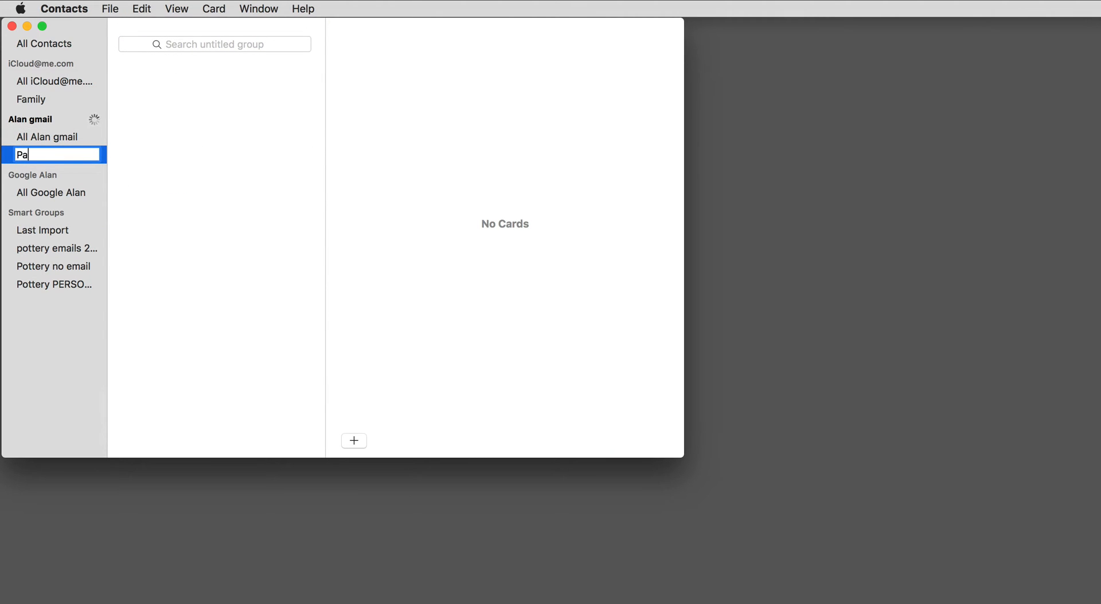
text(rty)
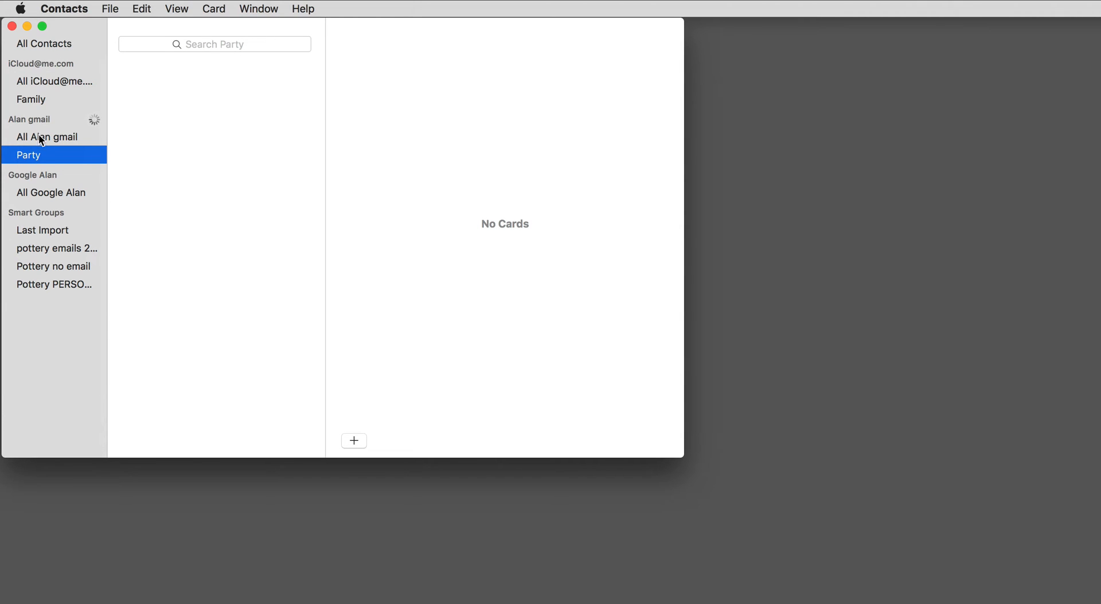
click(48, 137)
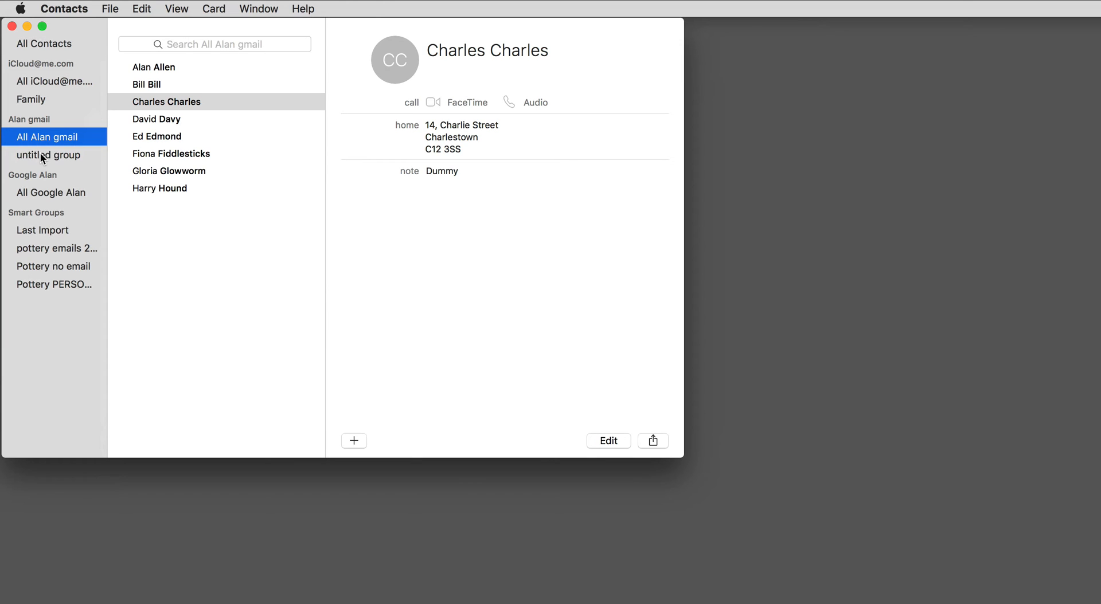
mouse_move(82, 119)
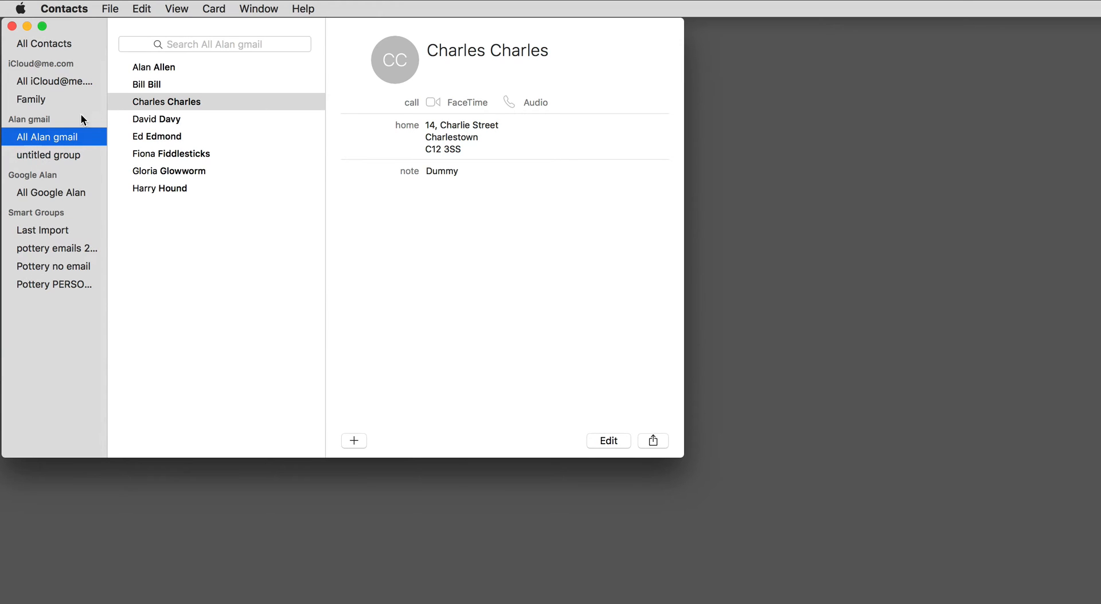
mouse_move(173, 264)
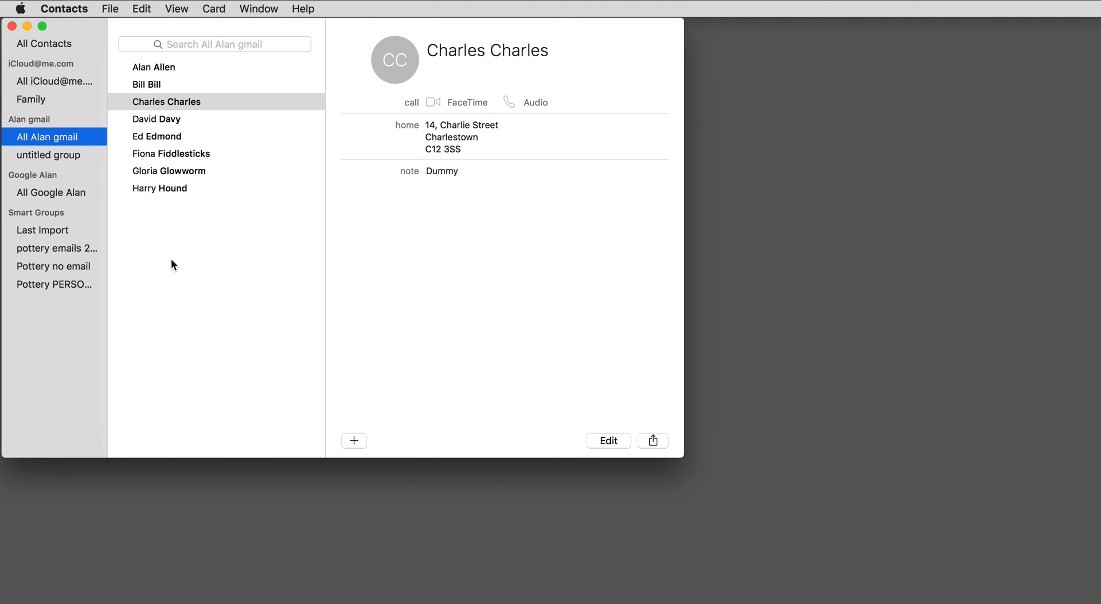
click(156, 136)
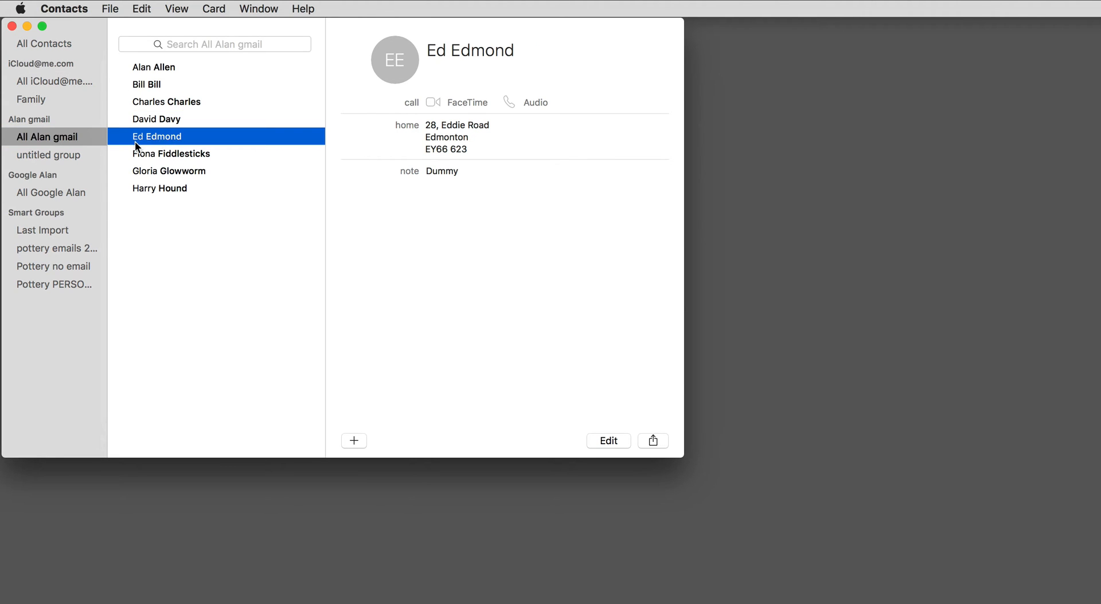
mouse_move(49, 159)
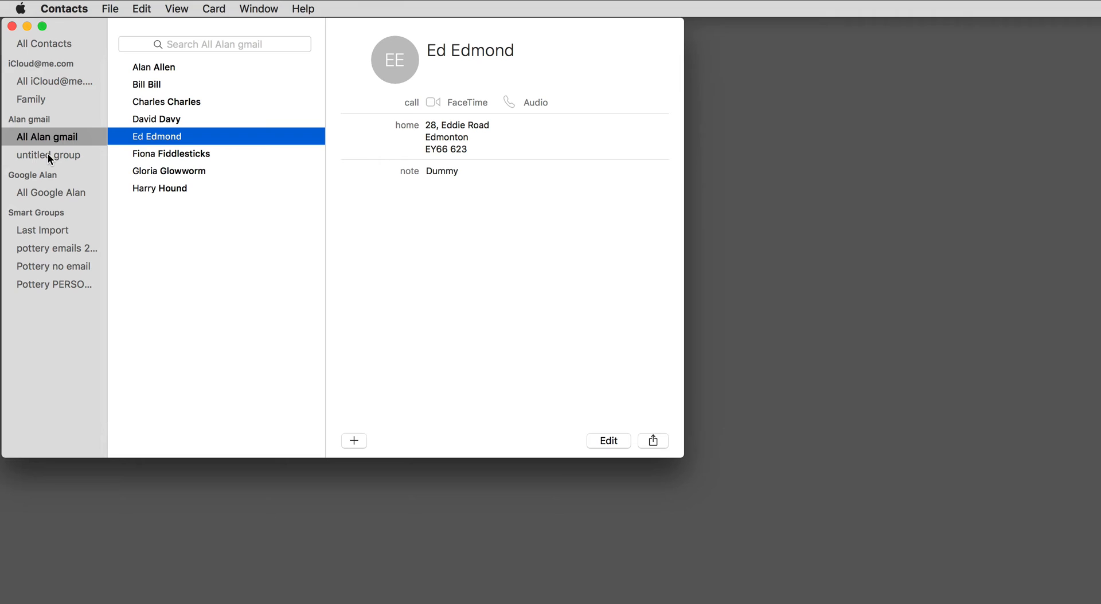
Rename 'untitled group' to 'Party' and go back to All Alan gmail
click(50, 156)
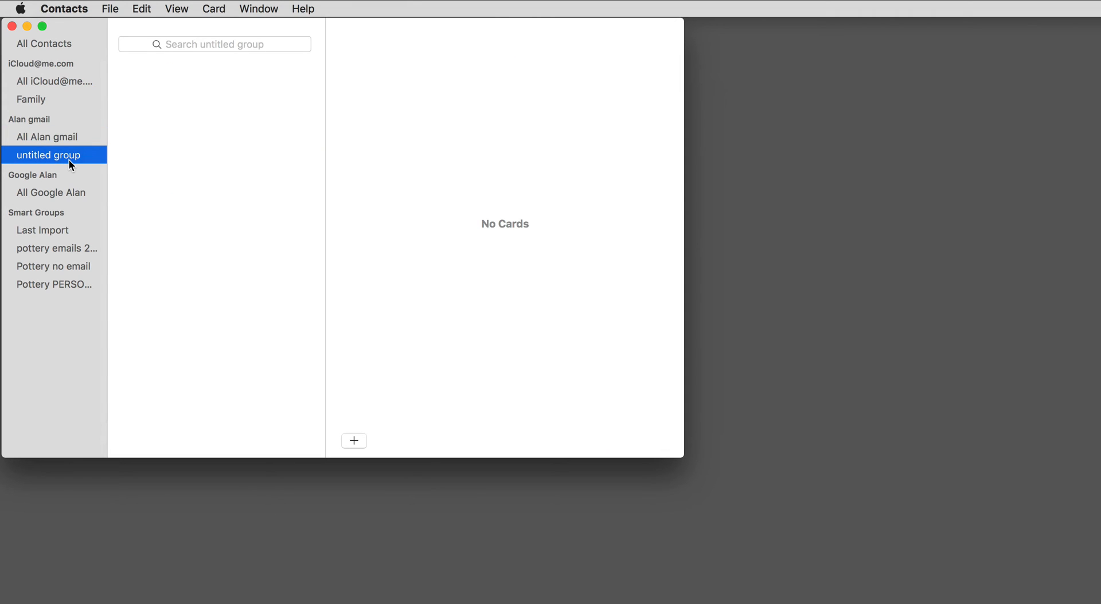
double_click(49, 154)
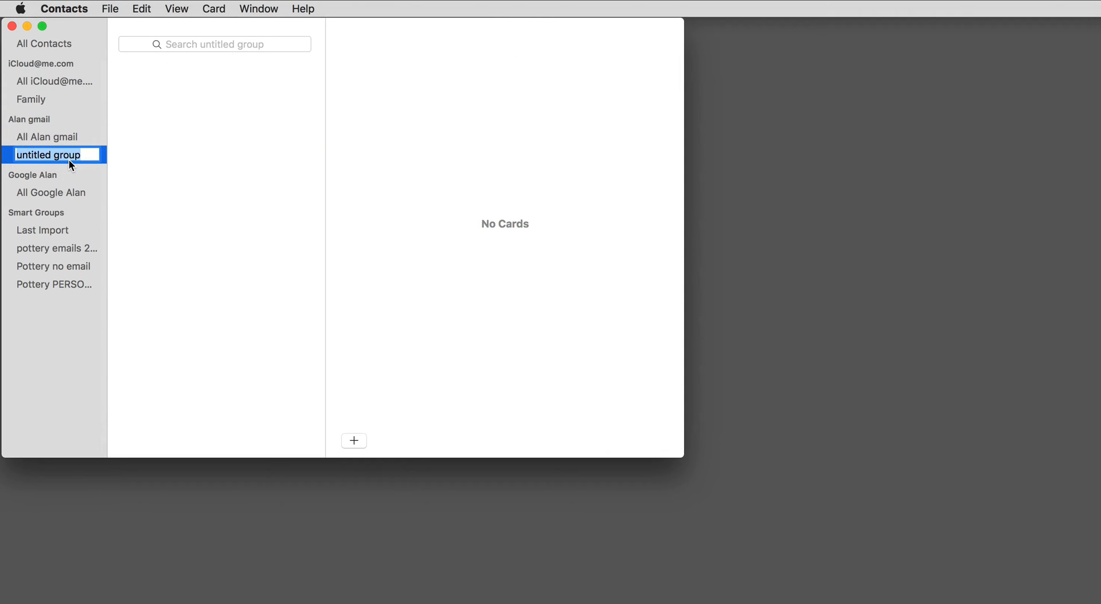
text(Party)
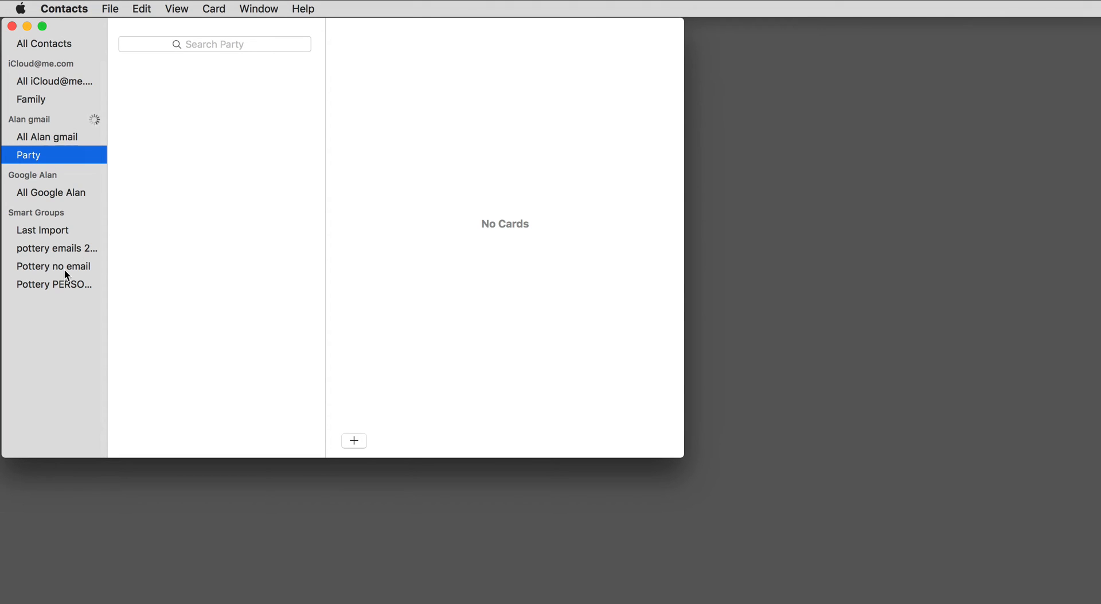
click(47, 136)
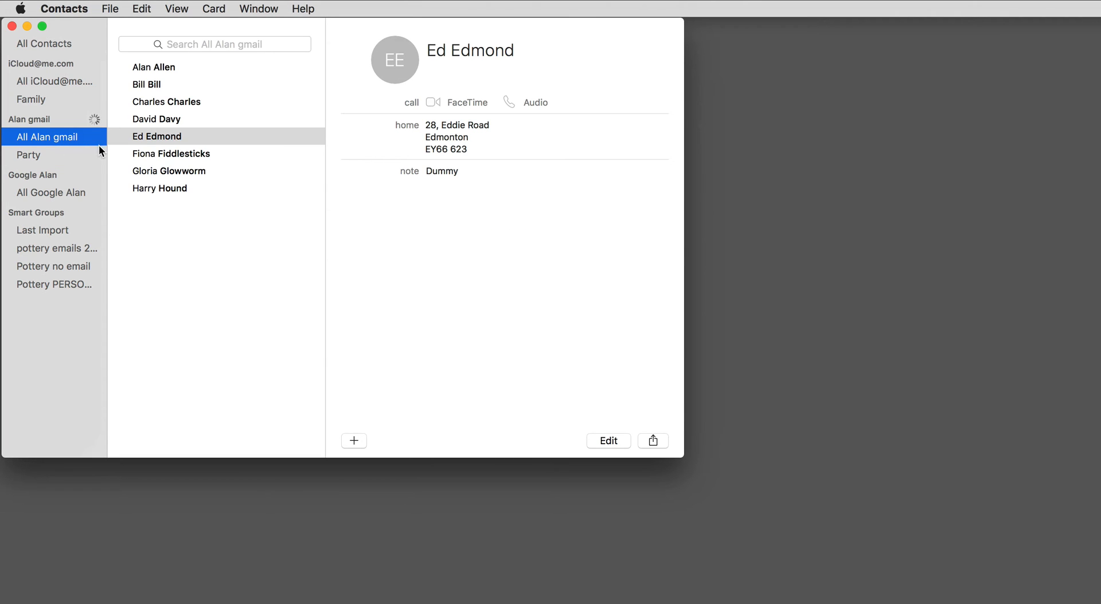
mouse_move(151, 136)
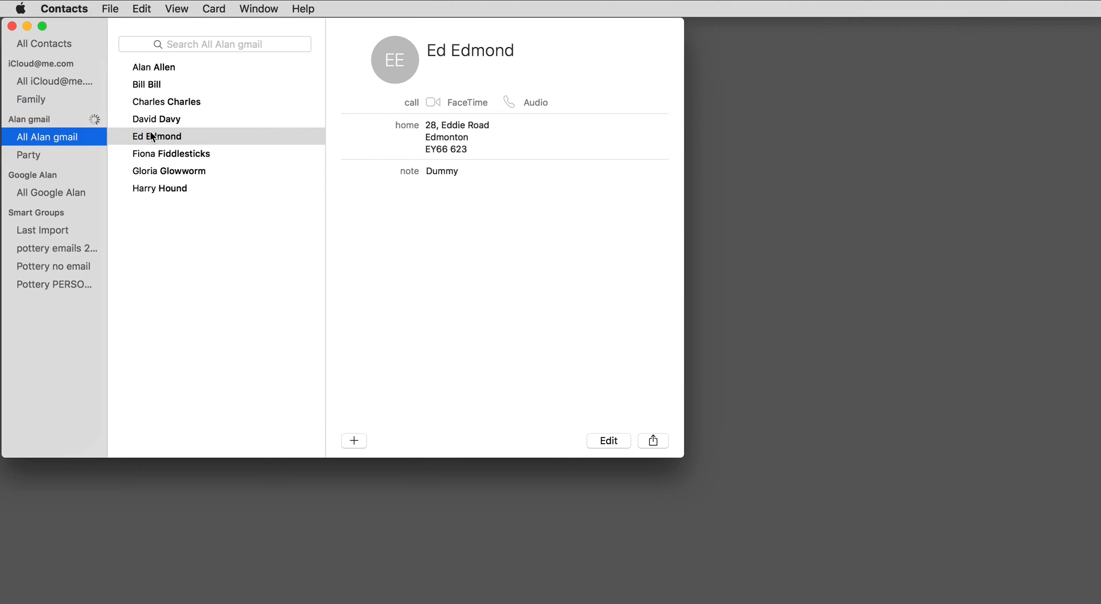
click(156, 135)
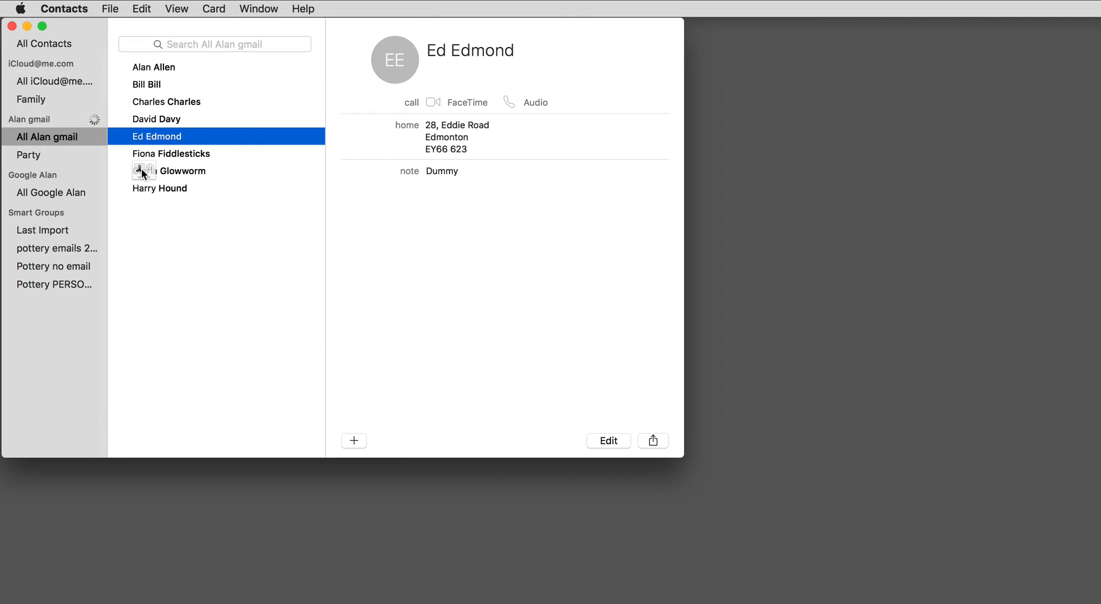
mouse_move(125, 184)
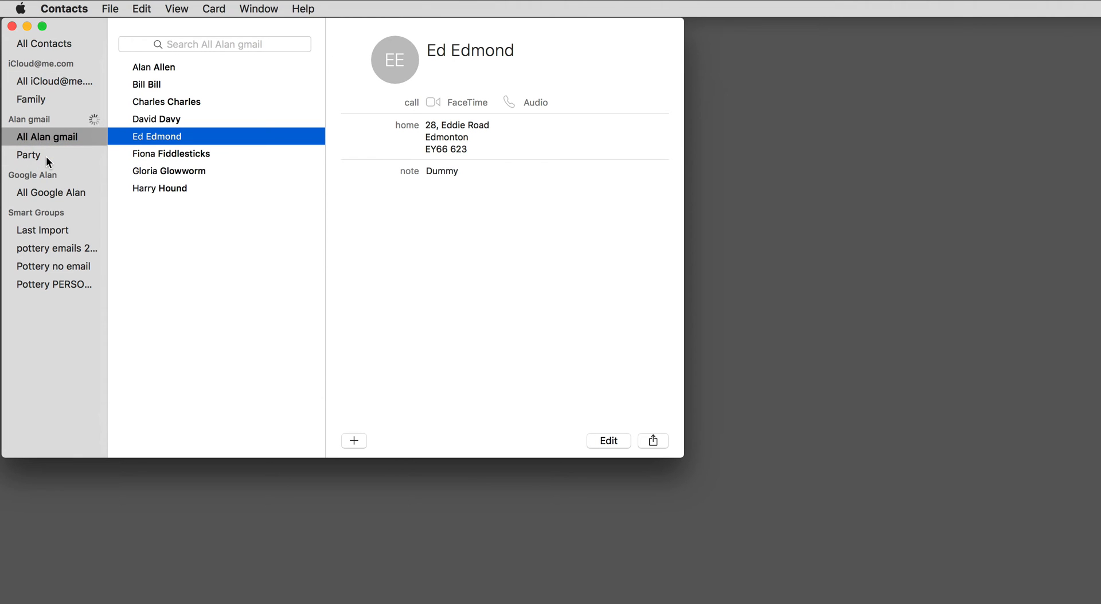
mouse_move(51, 174)
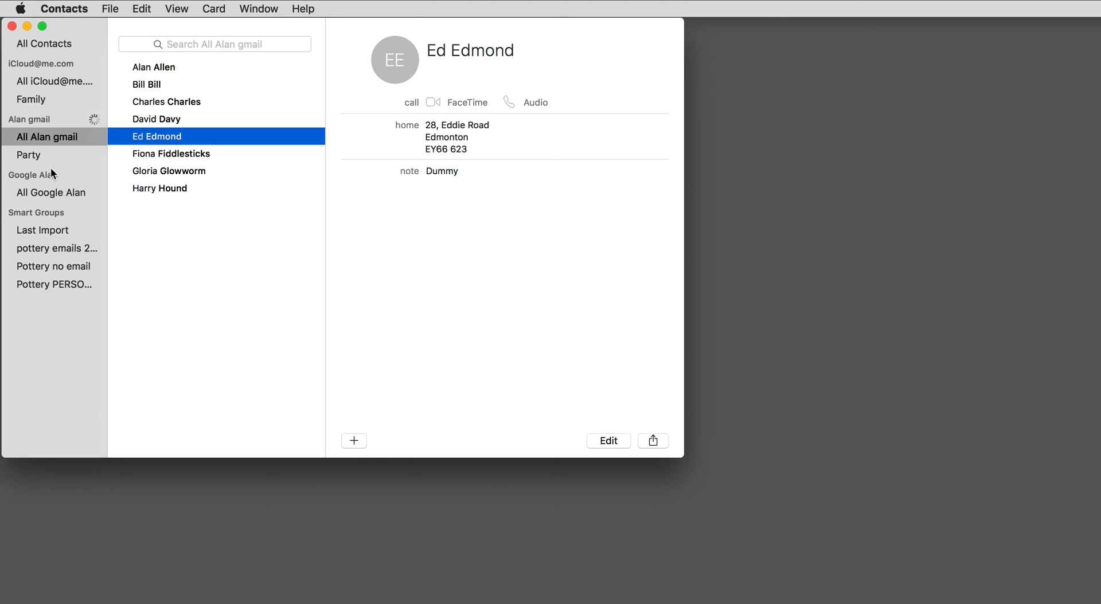
mouse_move(27, 159)
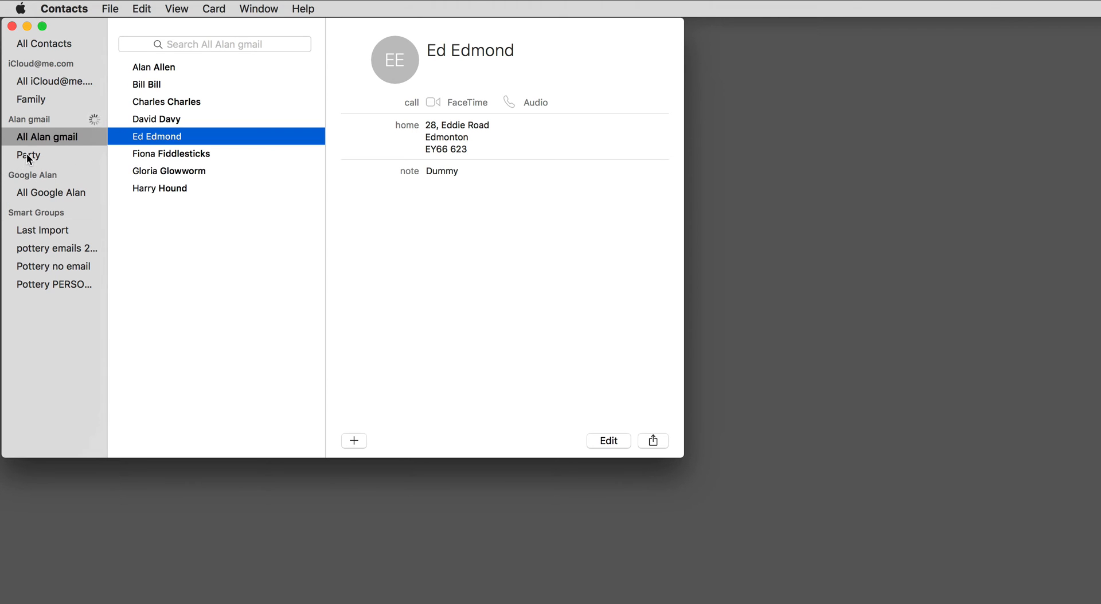
Open the Party group, select its guests, and start printing their mailing labels
click(30, 155)
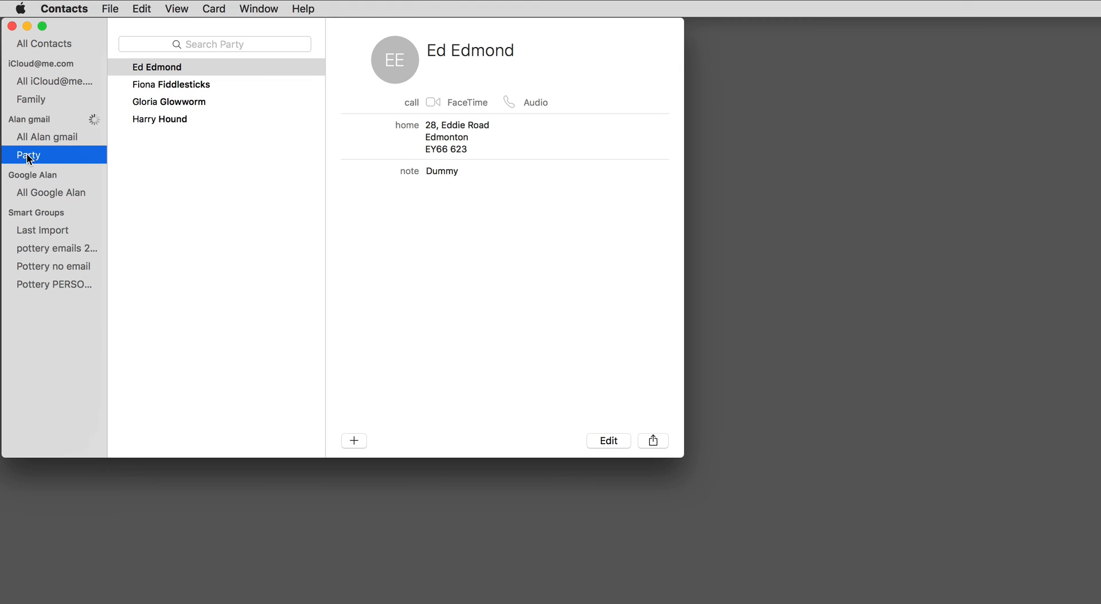
mouse_move(156, 74)
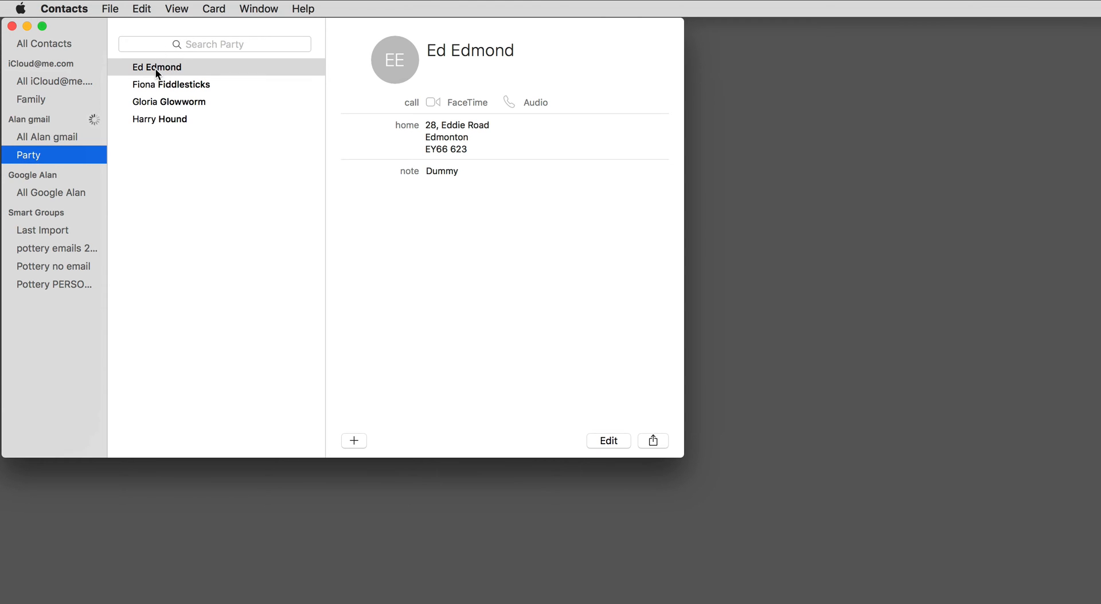
click(159, 119)
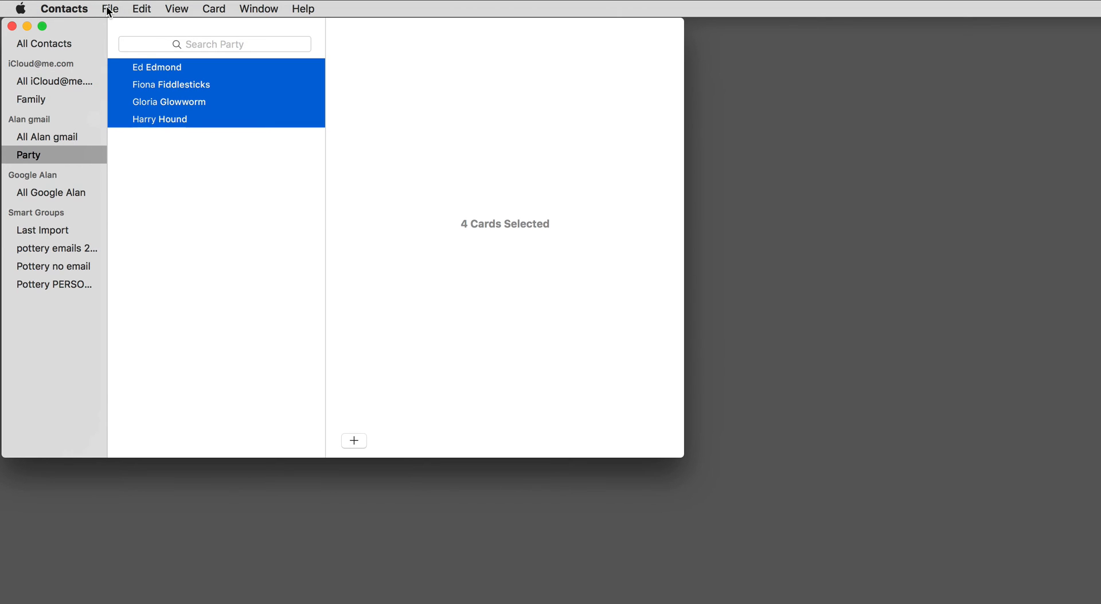
click(109, 8)
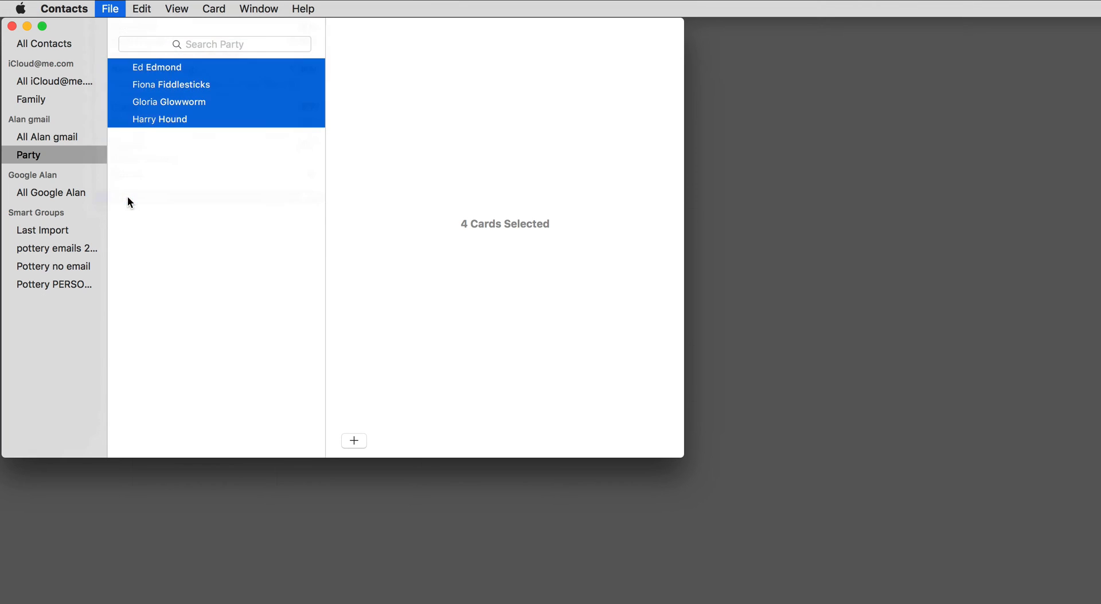
click(109, 8)
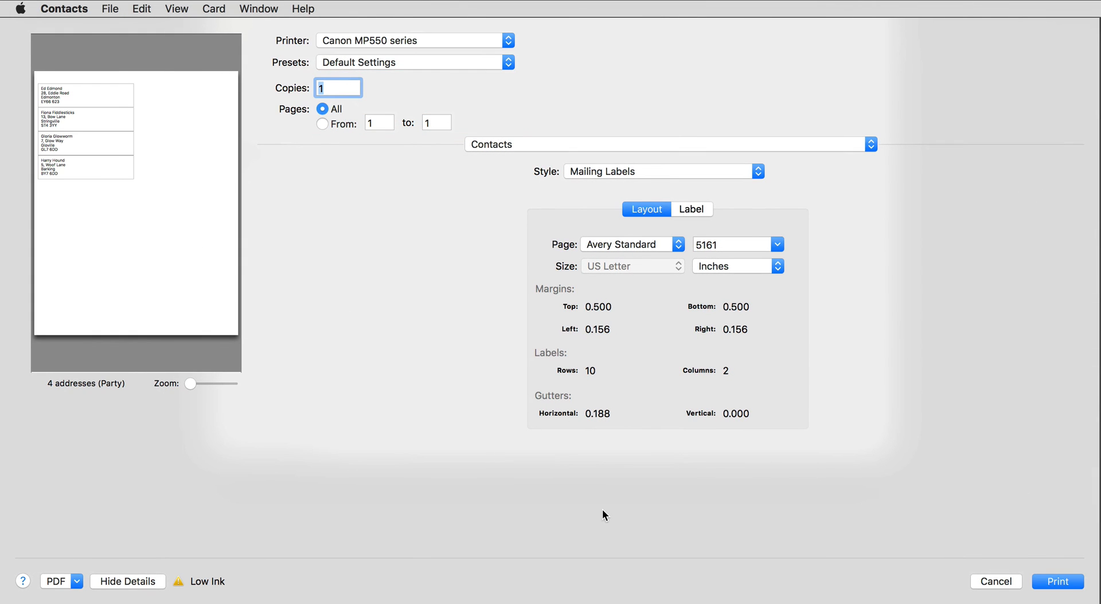
mouse_move(592, 508)
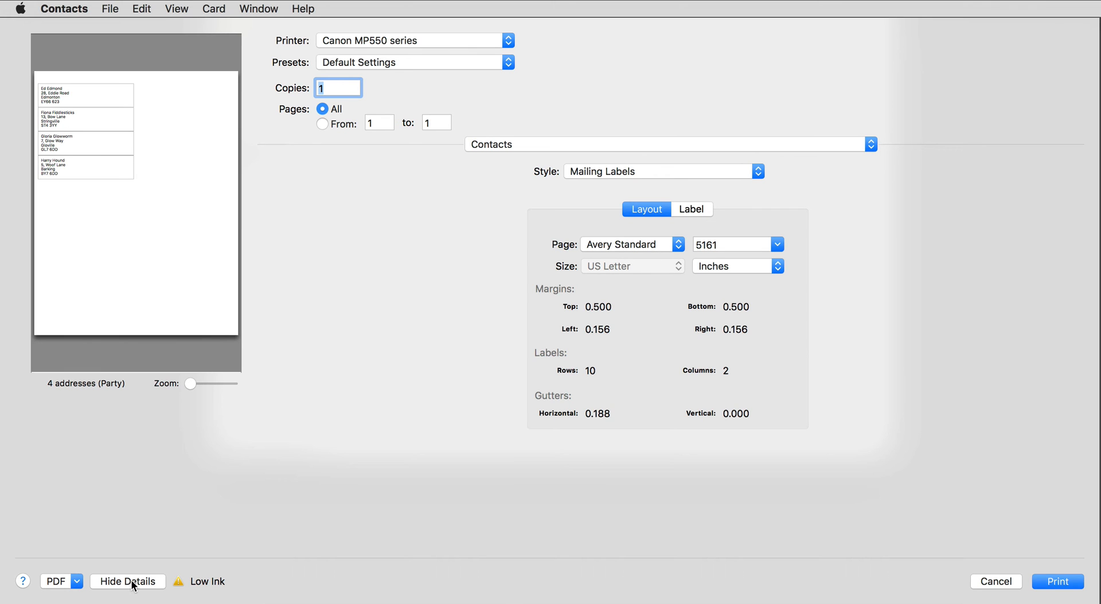
Collapse the print dialog, then expand it to show the detailed Contacts print settings
click(128, 581)
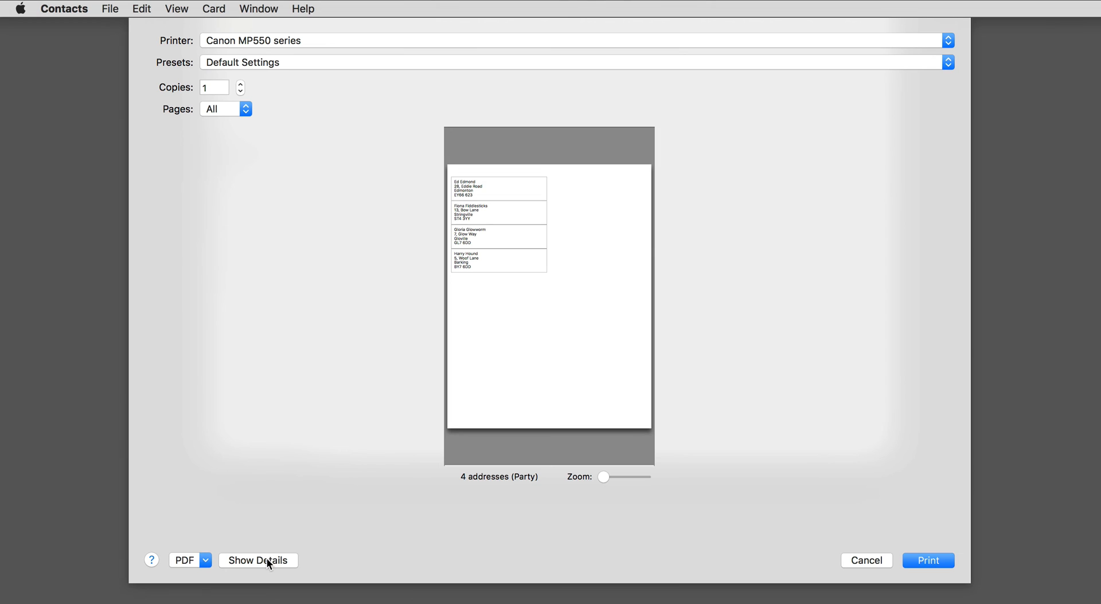
click(257, 560)
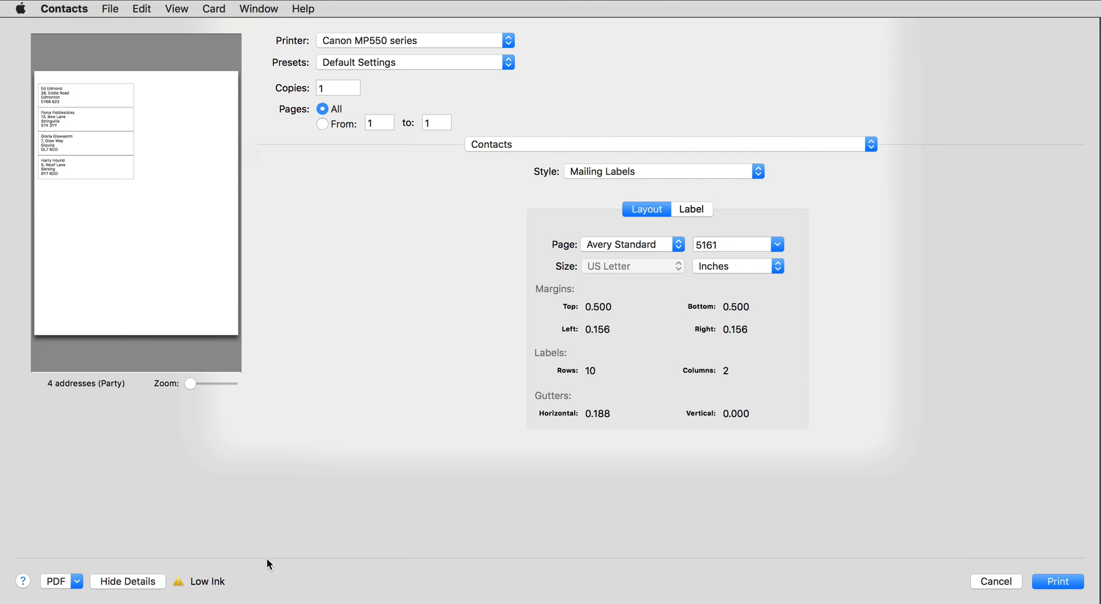
mouse_move(335, 278)
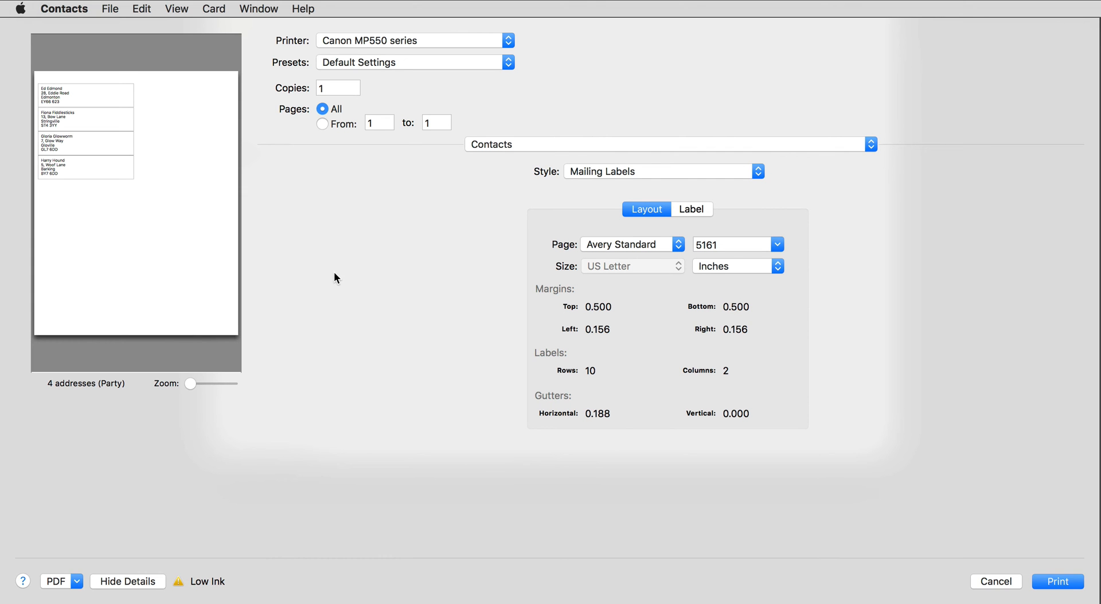
mouse_move(547, 169)
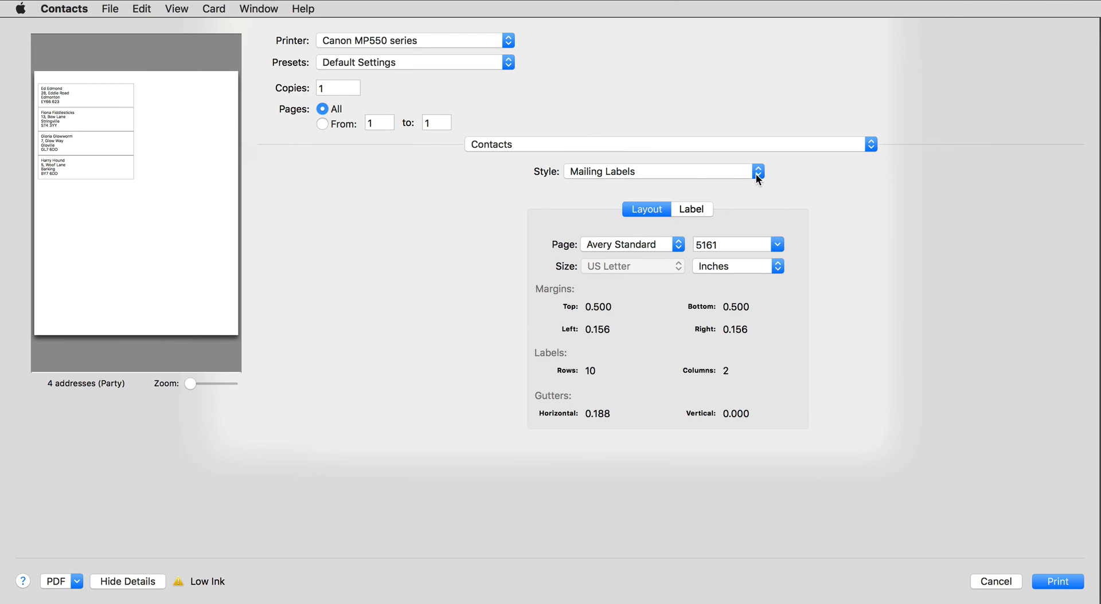
Change the print style from mailing labels to Envelopes at DL size
click(757, 171)
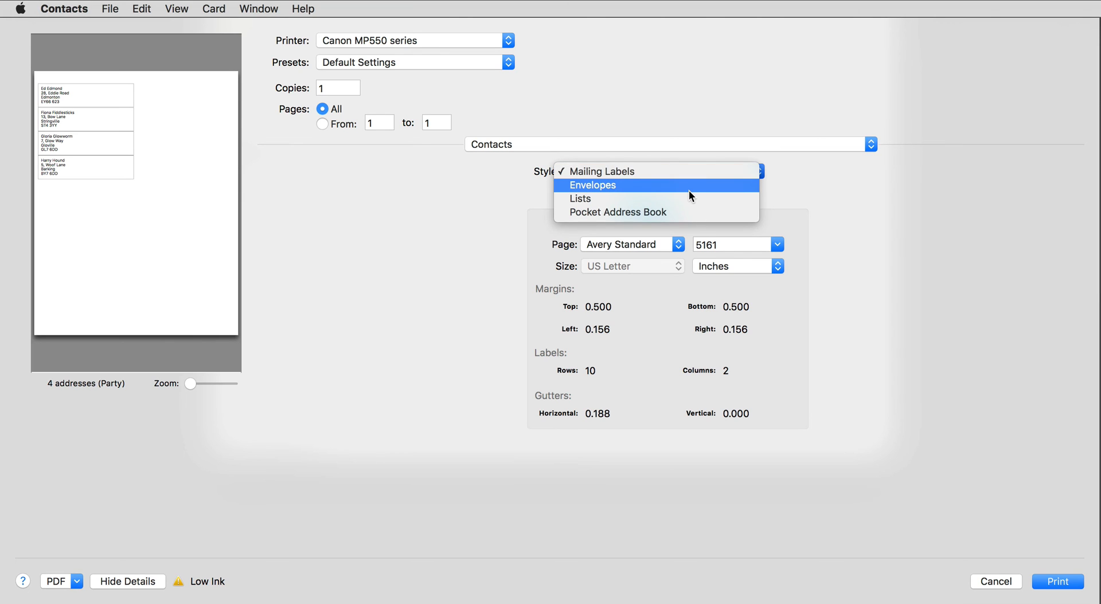
click(592, 185)
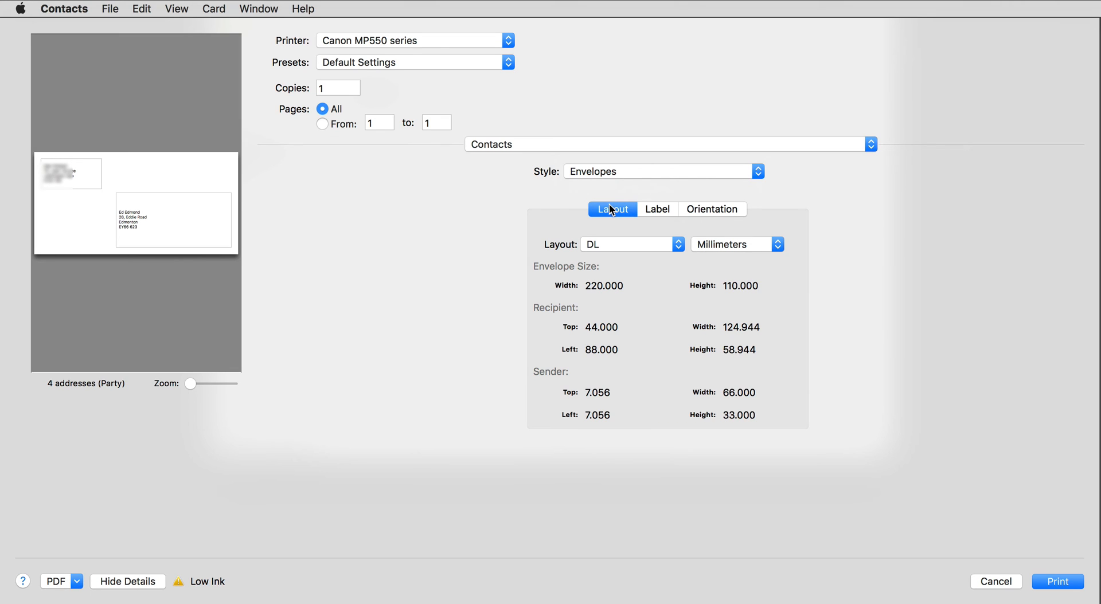
mouse_move(614, 221)
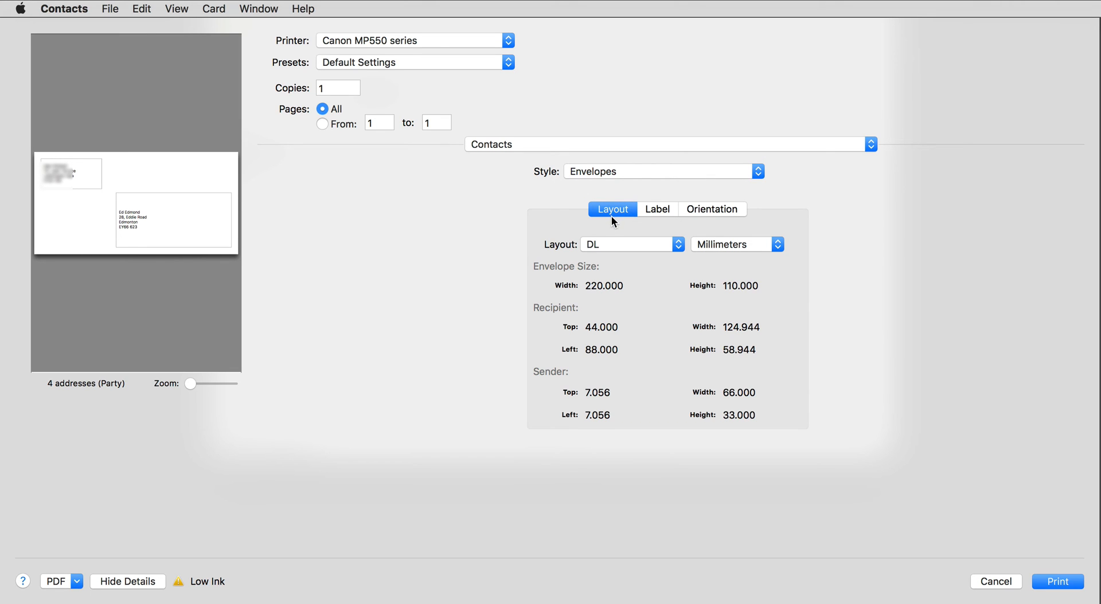
mouse_move(613, 219)
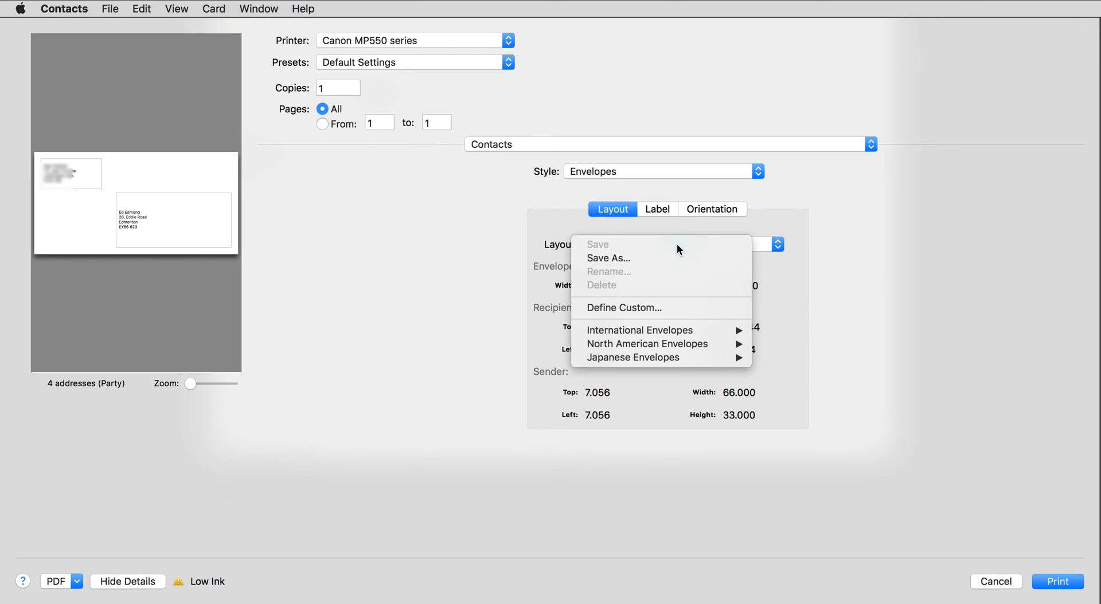
mouse_move(639, 331)
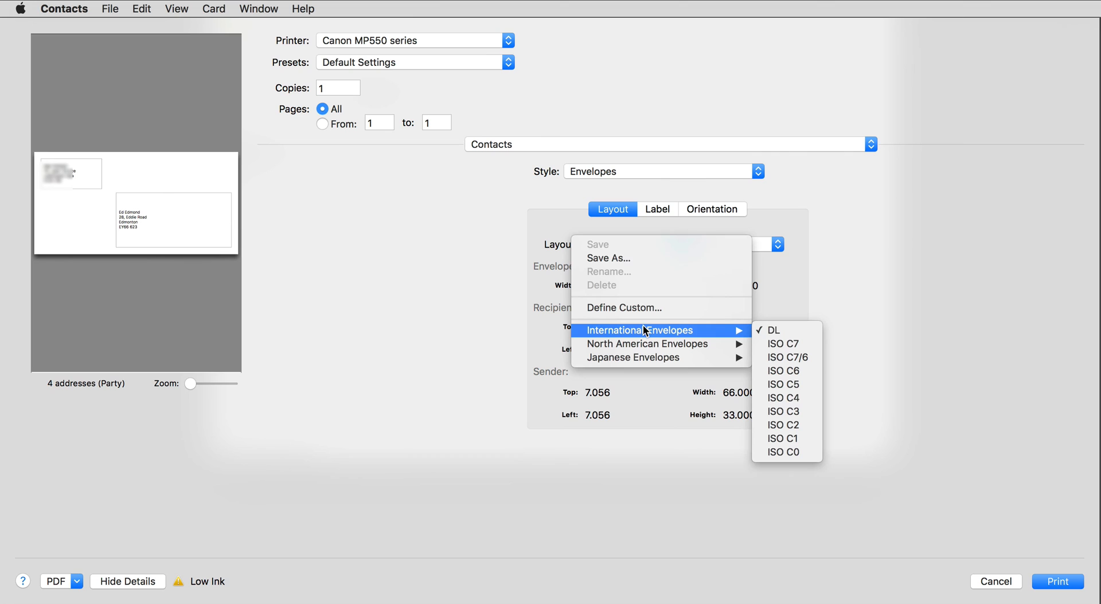
click(770, 329)
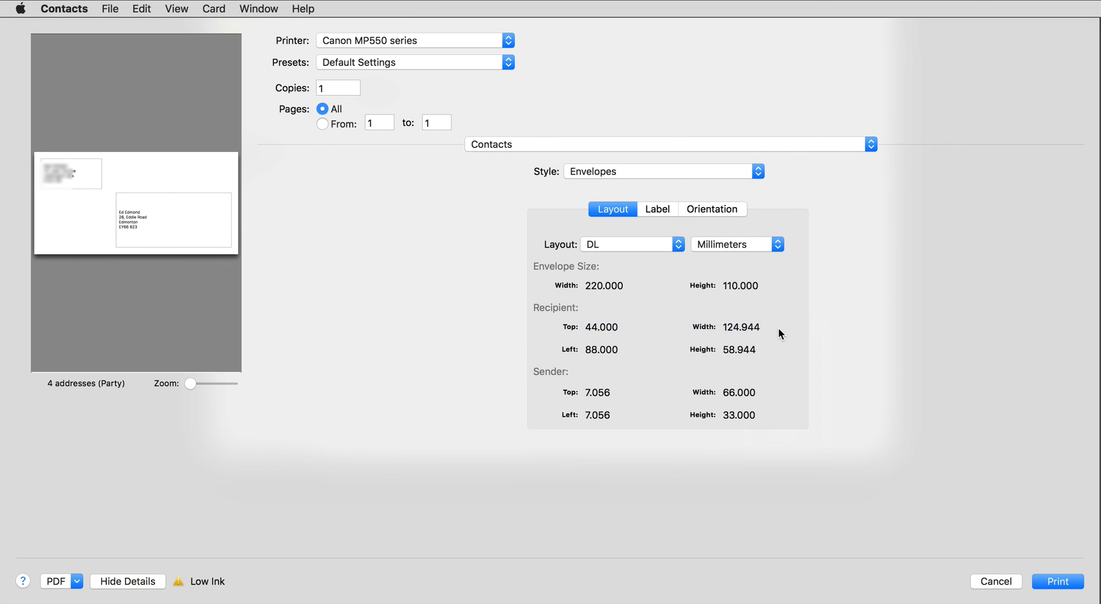
mouse_move(678, 345)
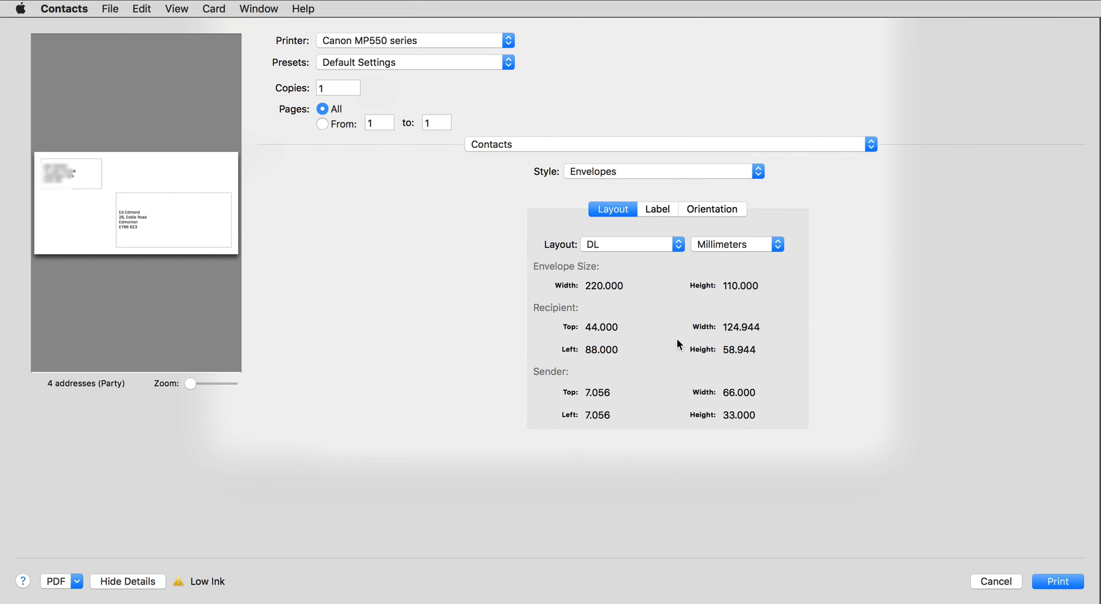
mouse_move(598, 309)
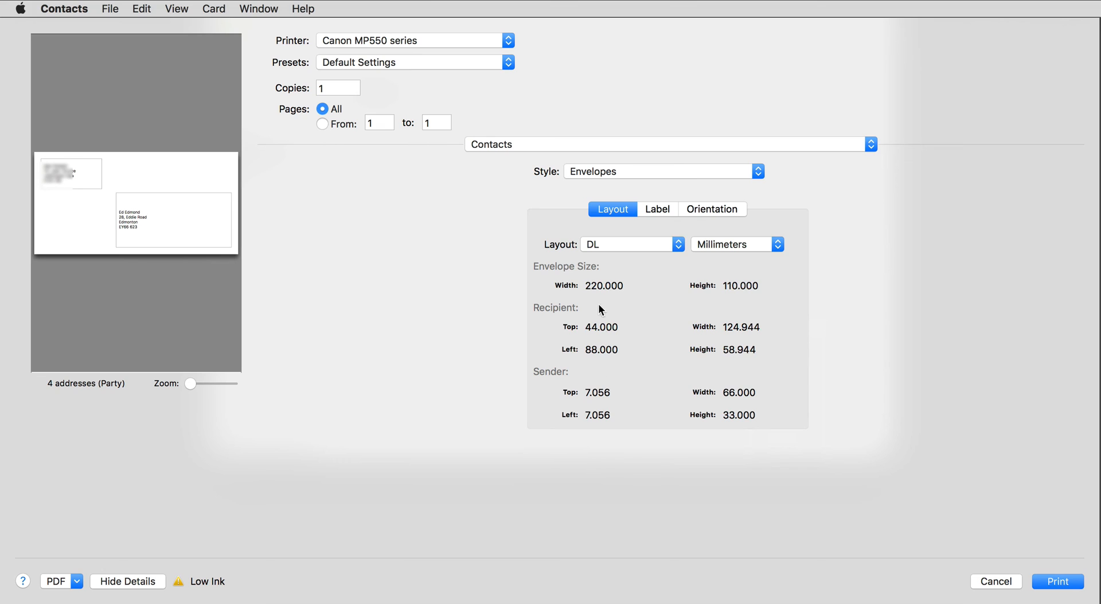
mouse_move(741, 295)
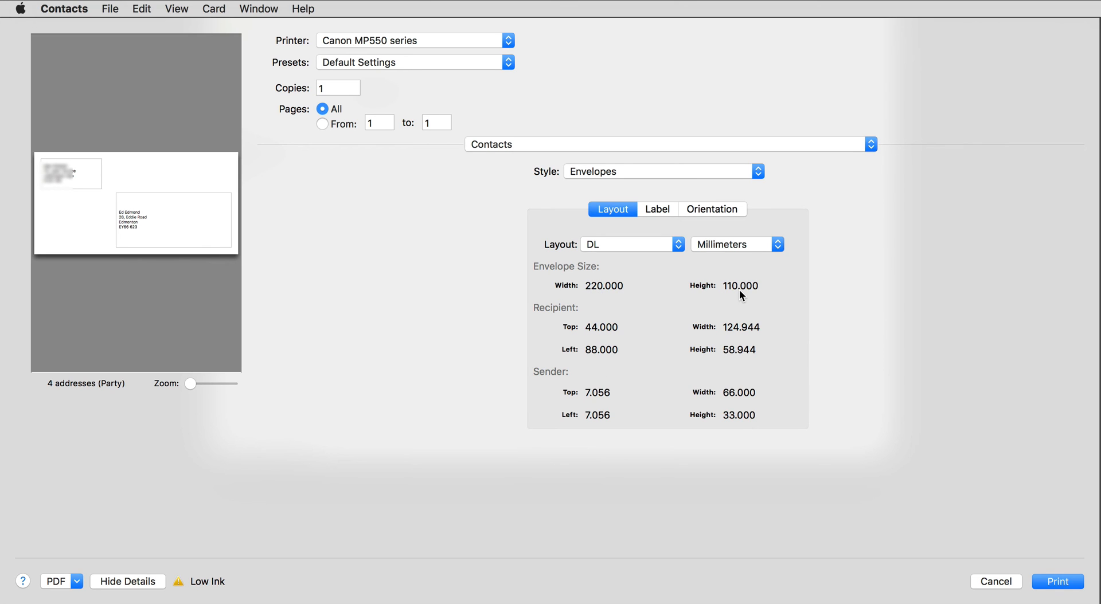
mouse_move(209, 227)
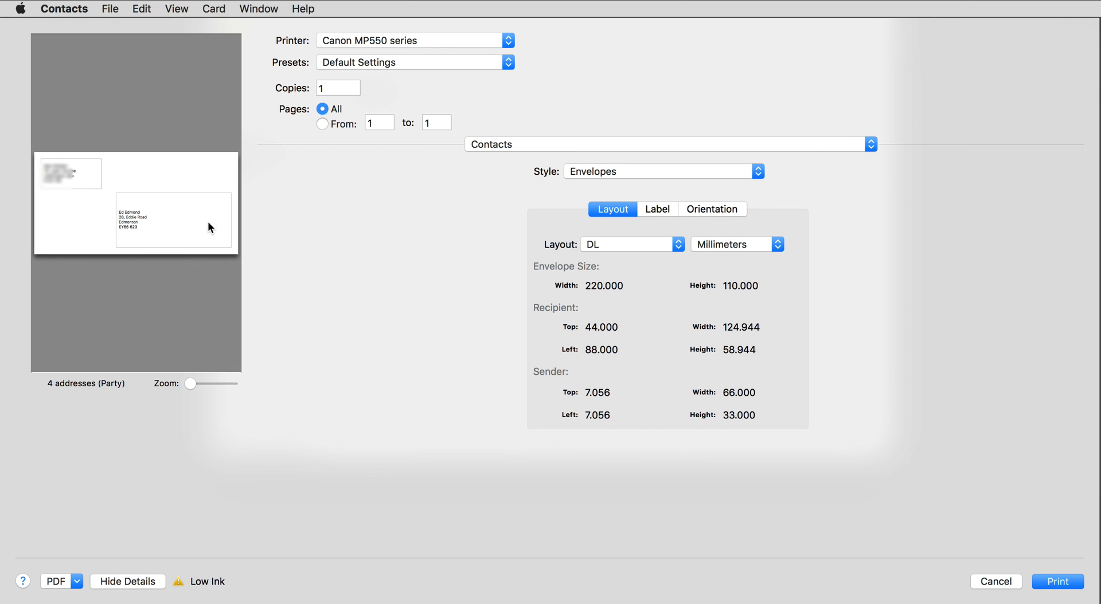
mouse_move(345, 229)
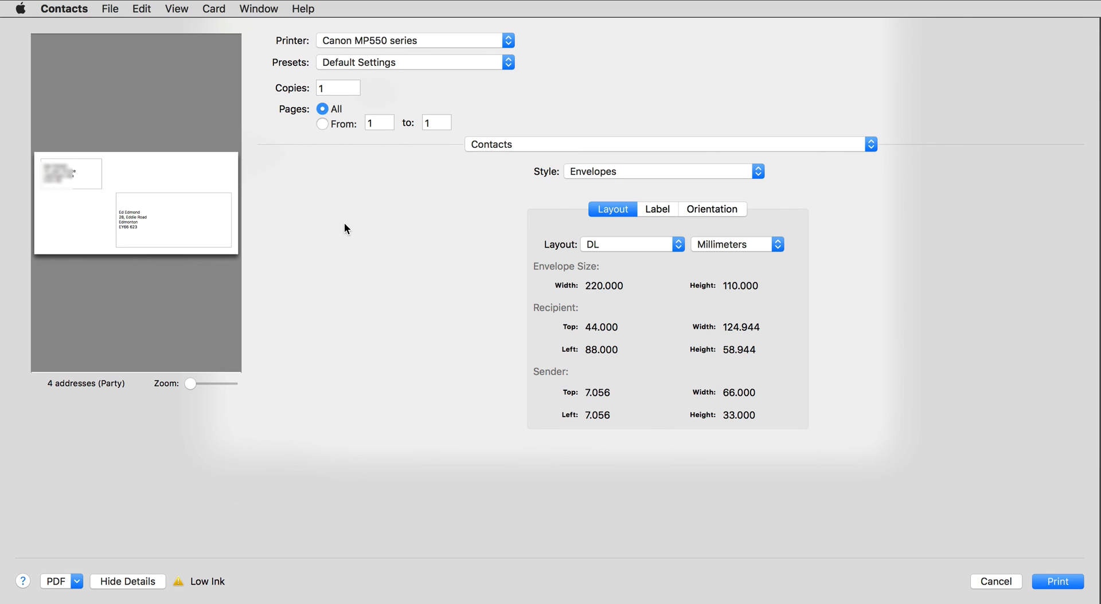
click(657, 209)
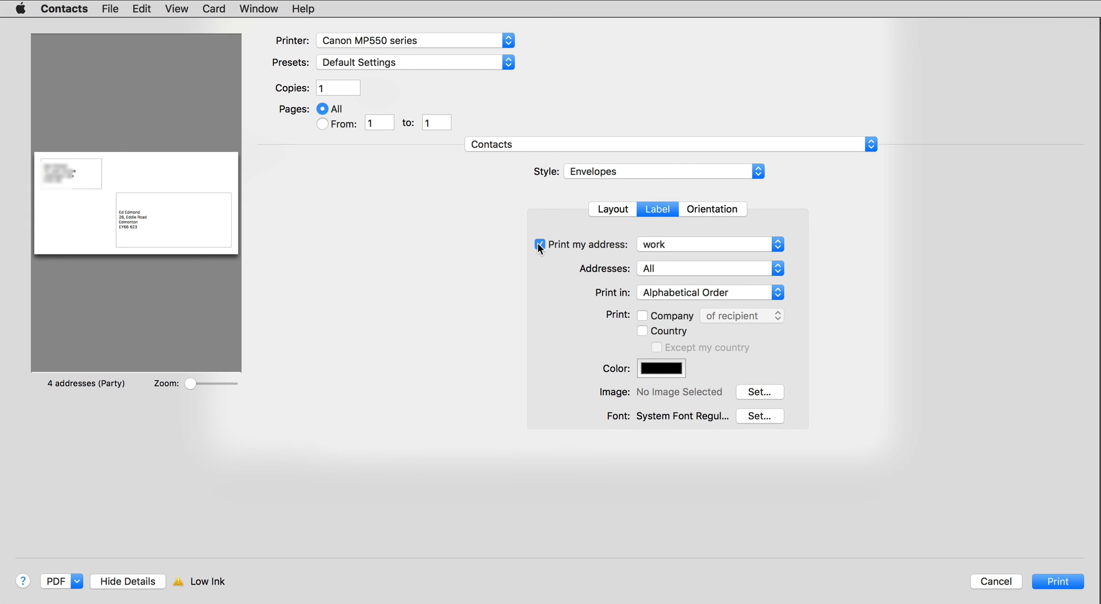
Uncheck Print my address so the envelopes omit the sender's return address
click(539, 244)
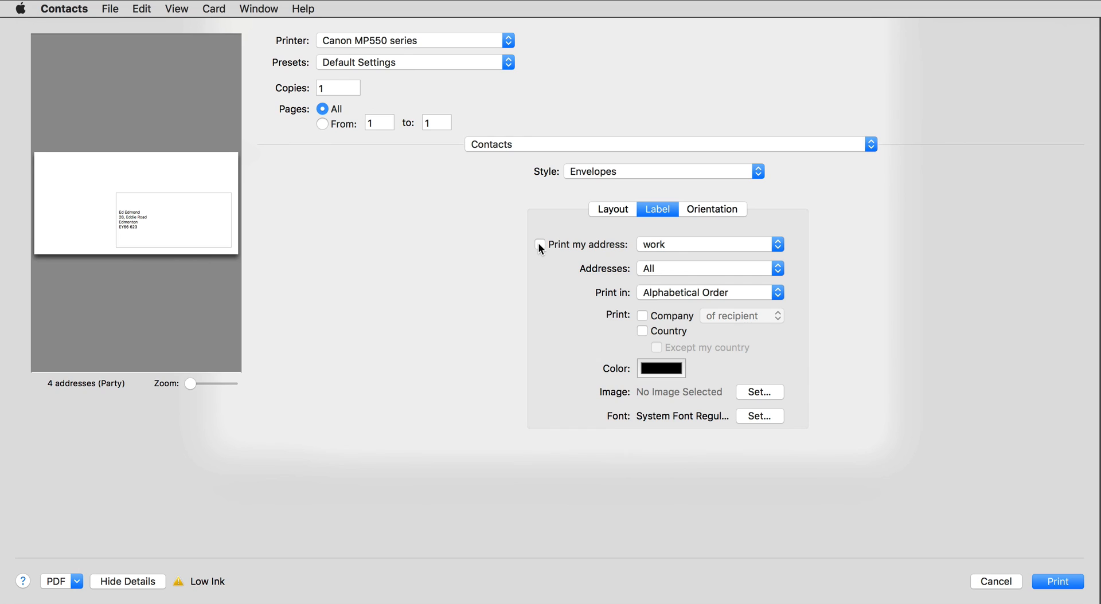
click(539, 244)
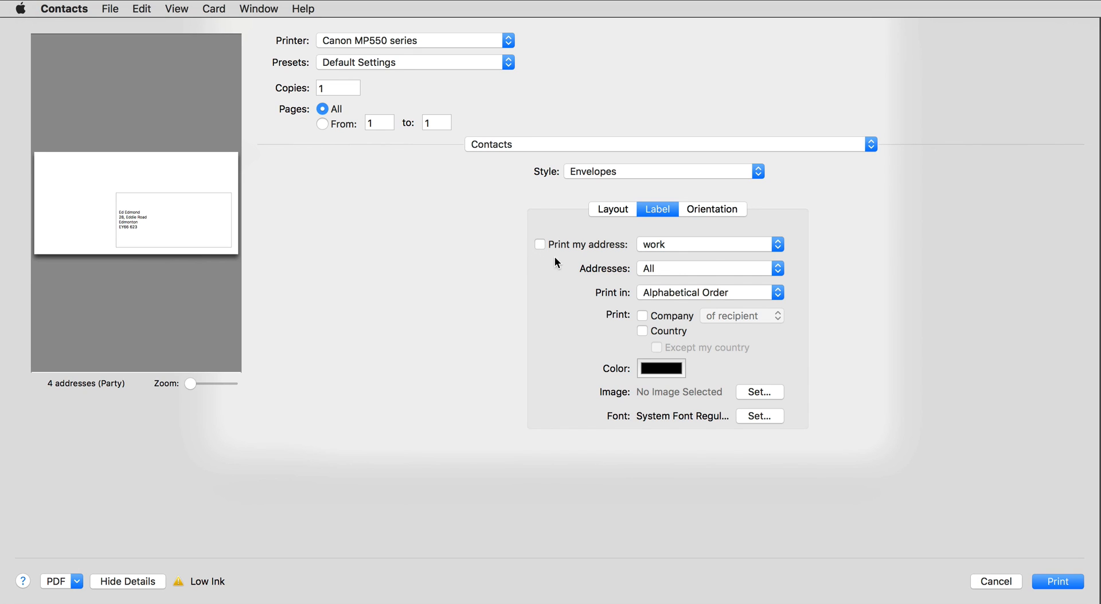
mouse_move(728, 214)
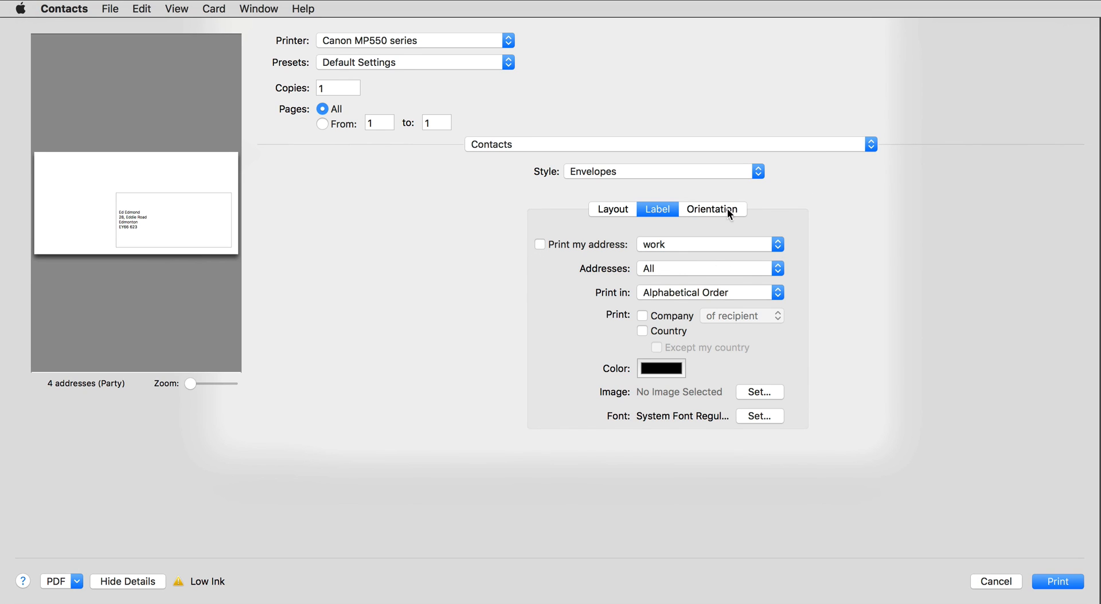
click(711, 208)
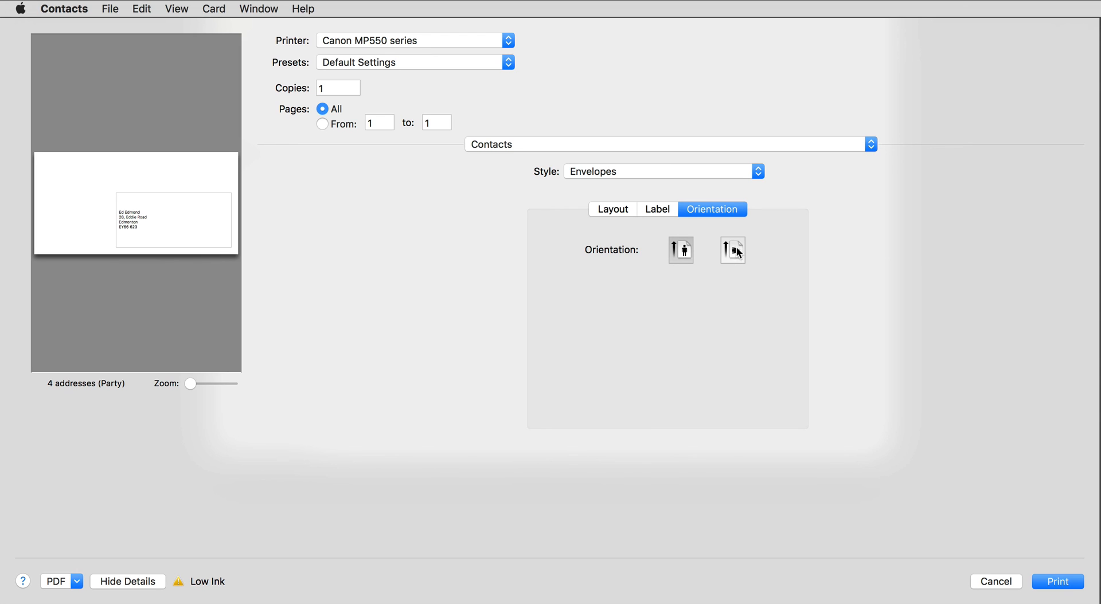
Choose the rotated envelope orientation so addresses print sideways on a tall envelope
click(732, 250)
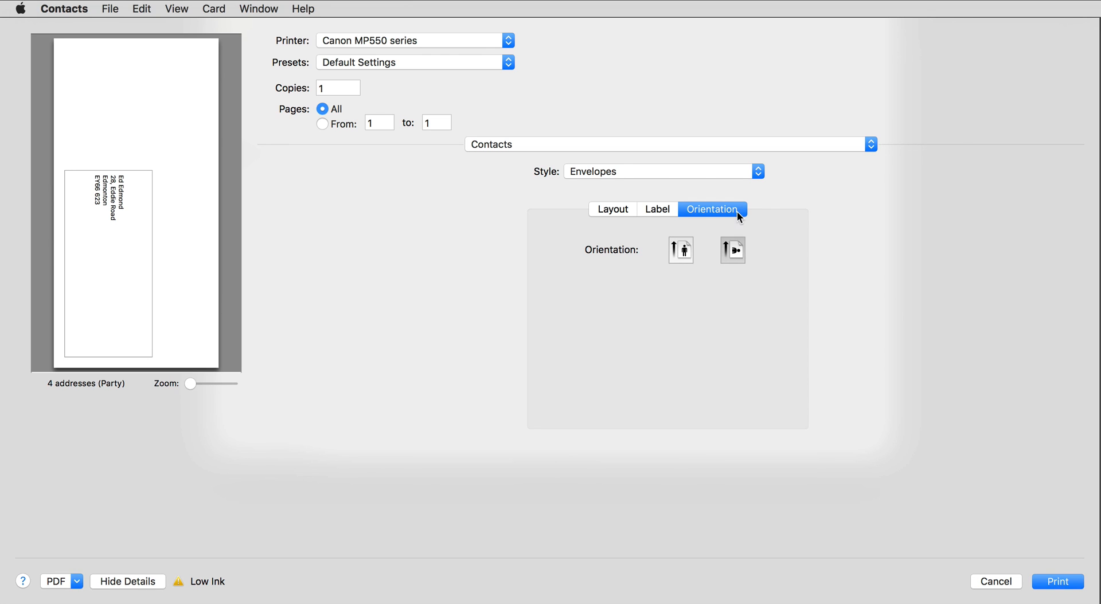
mouse_move(902, 306)
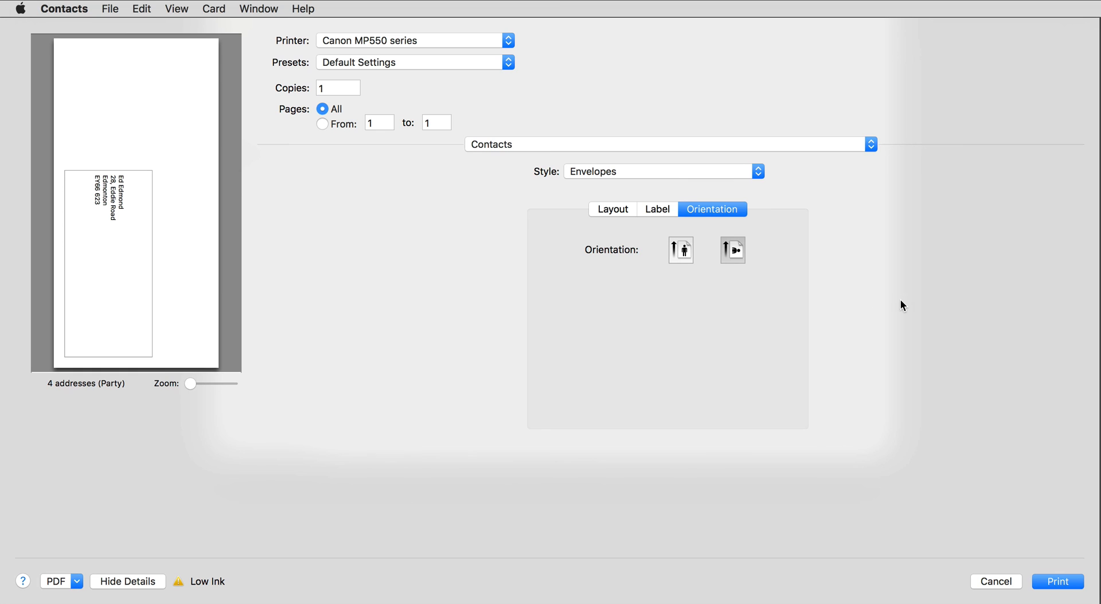
mouse_move(1043, 571)
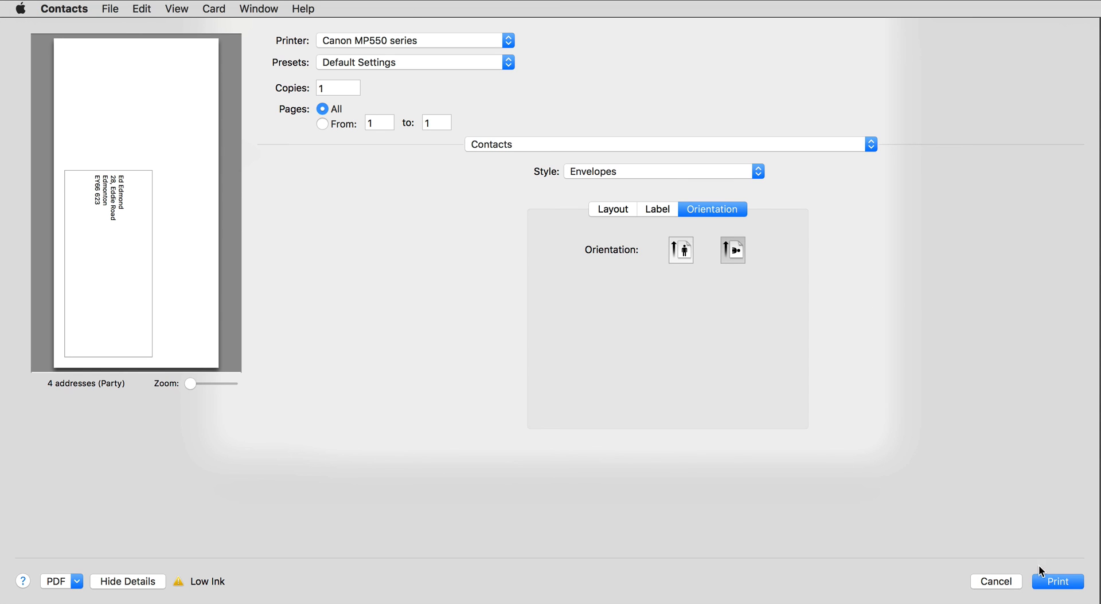
mouse_move(1079, 576)
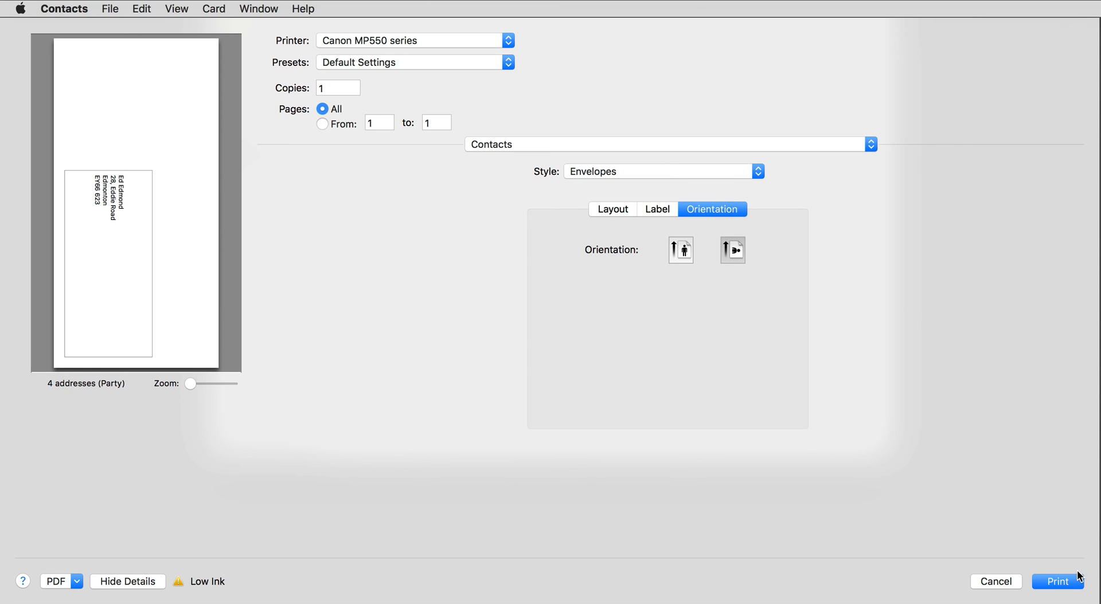